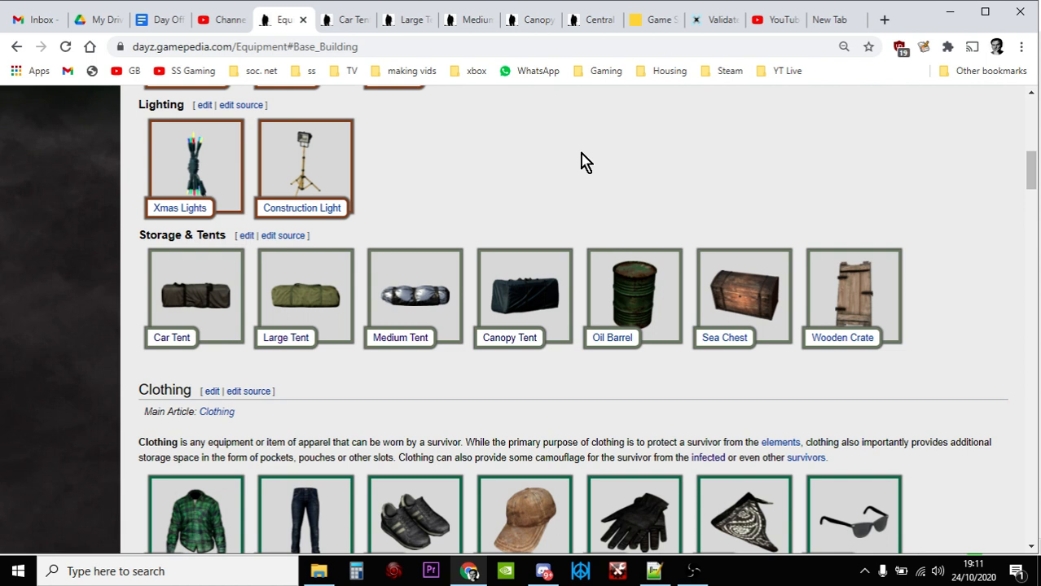
mouse_move(583, 98)
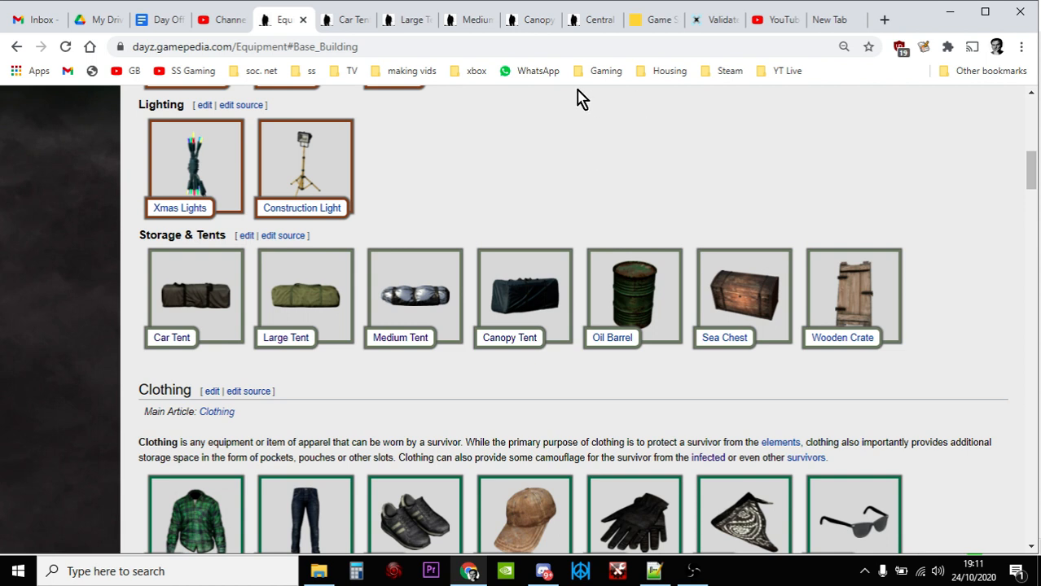
mouse_move(471, 118)
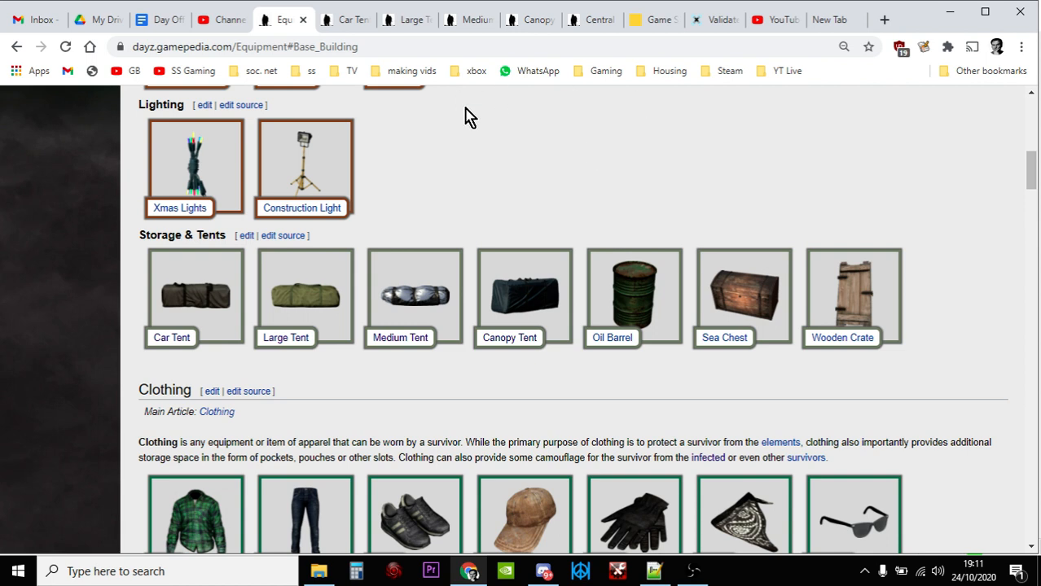
mouse_move(352, 20)
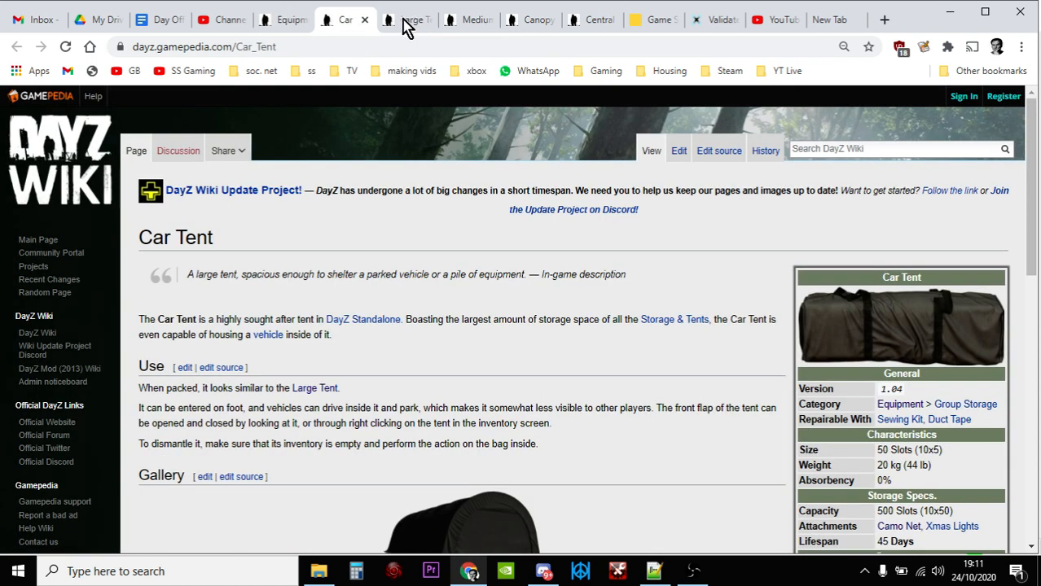
- Switch from the wiki tabs to the Nitrado game server overview
click(469, 20)
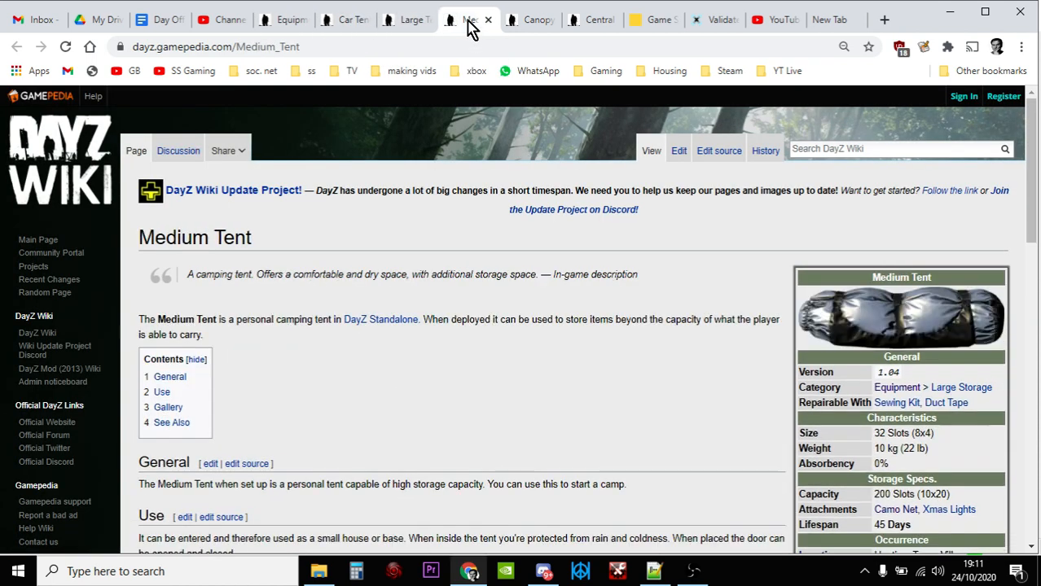
click(529, 19)
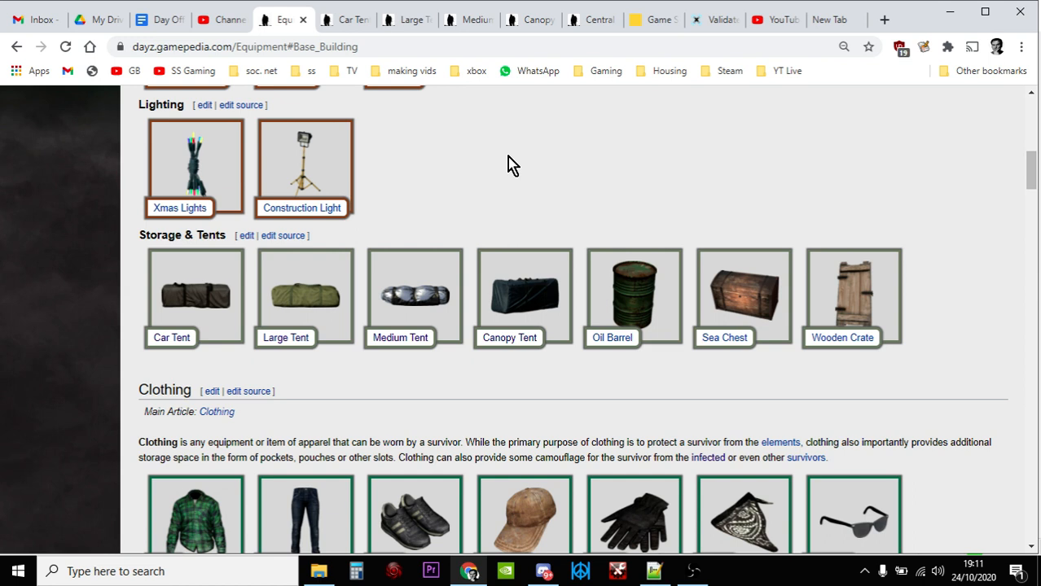
mouse_move(589, 134)
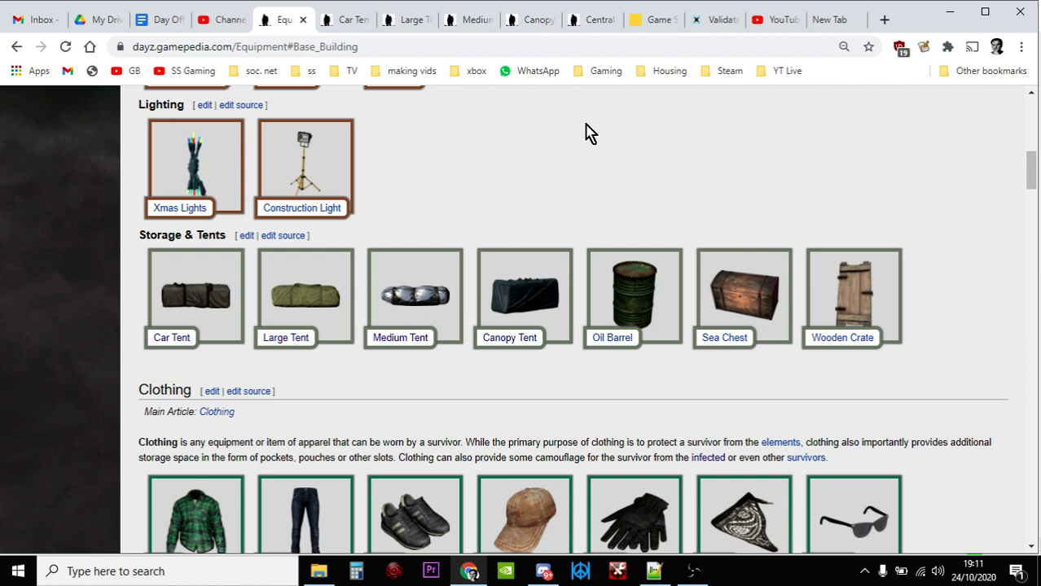
click(652, 19)
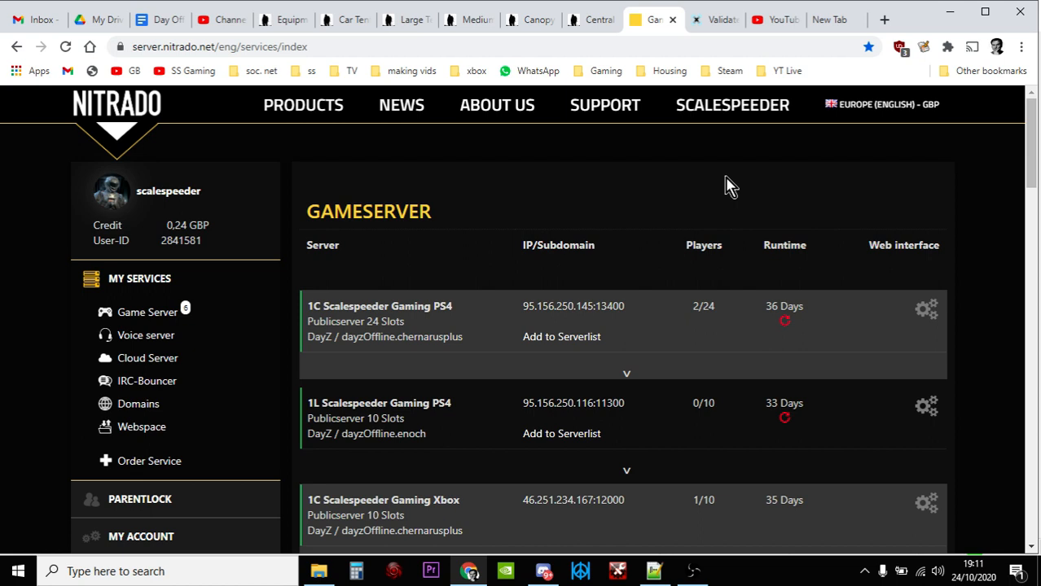
mouse_move(919, 296)
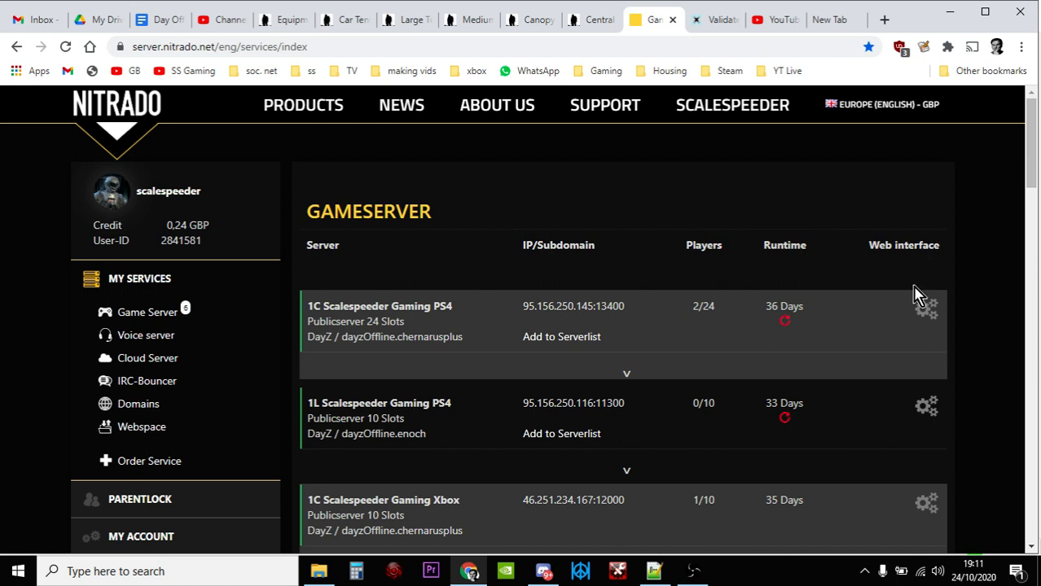
- Open the PS4 Chernarus server's web interface and scroll to the Tools section
click(925, 306)
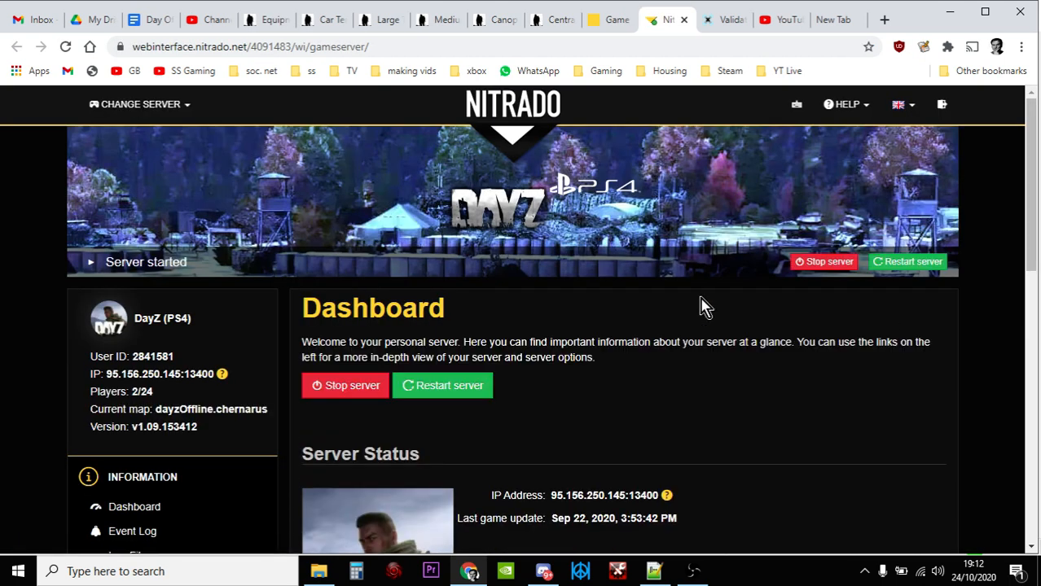
scroll(down, 3)
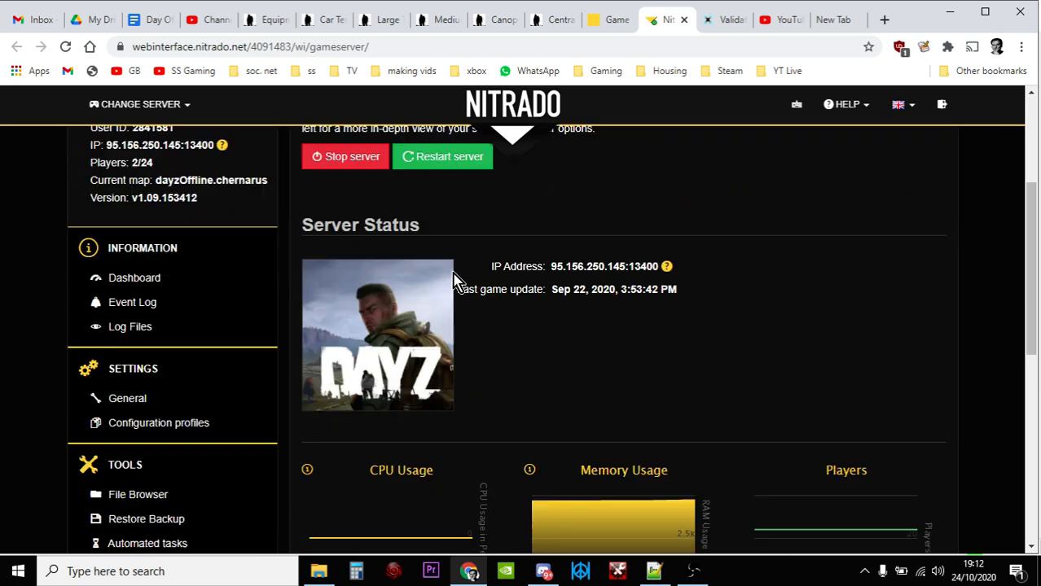
scroll(down, 3)
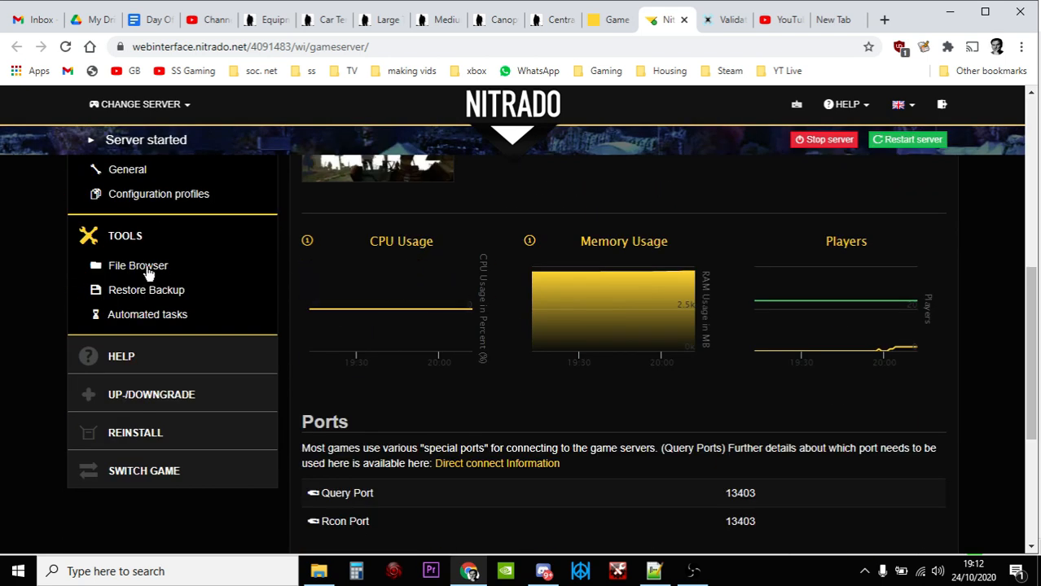
mouse_move(137, 265)
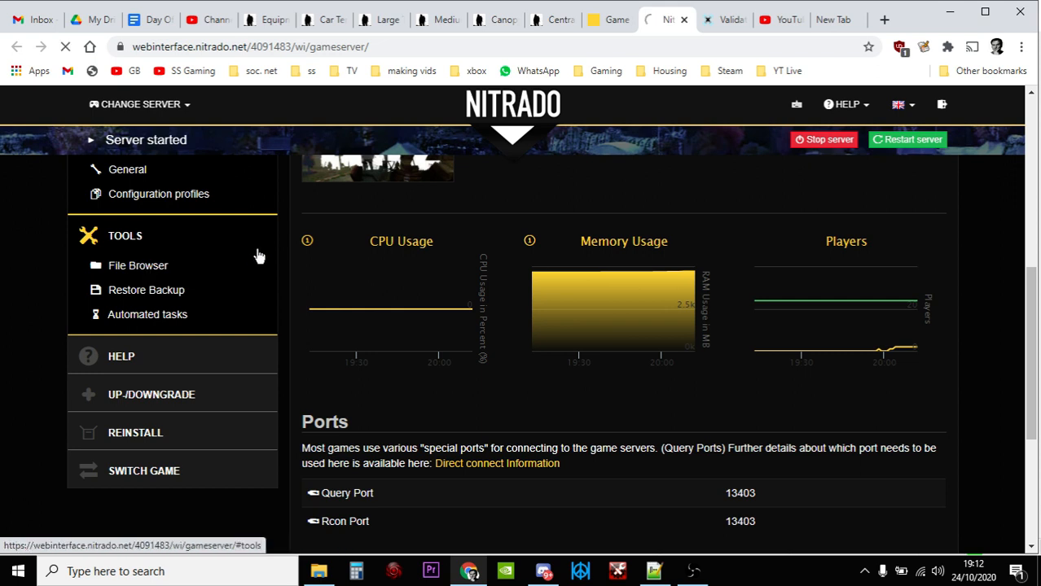
- Open the server's file browser and go into the dayzps_missions folder
click(137, 265)
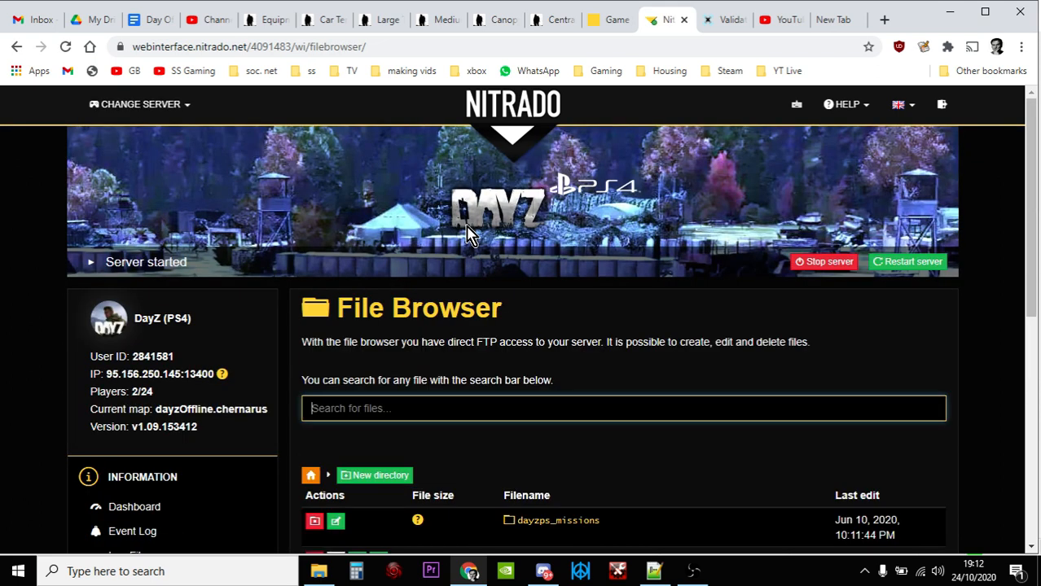
scroll(down, 3)
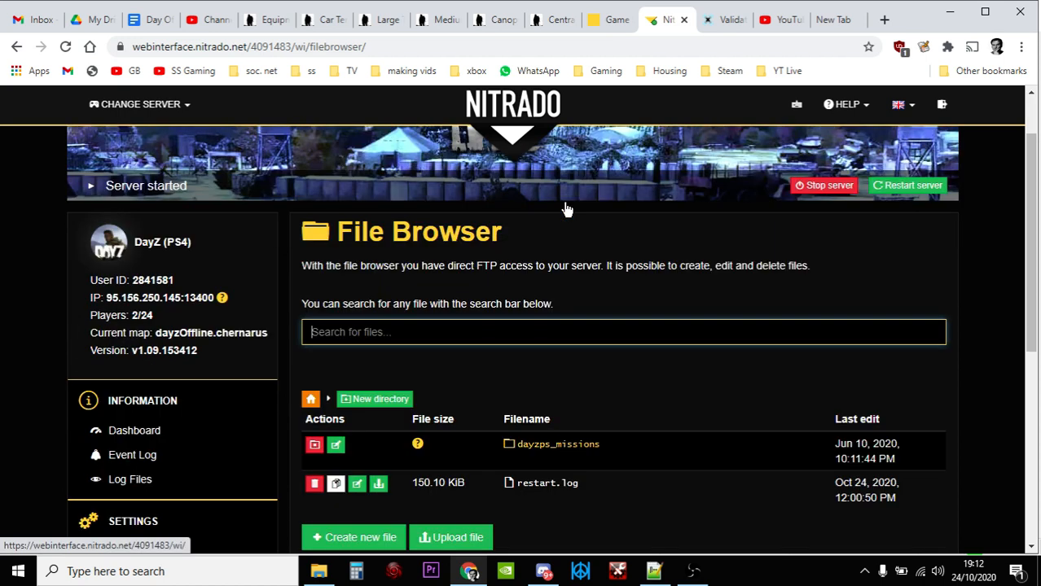
scroll(down, 3)
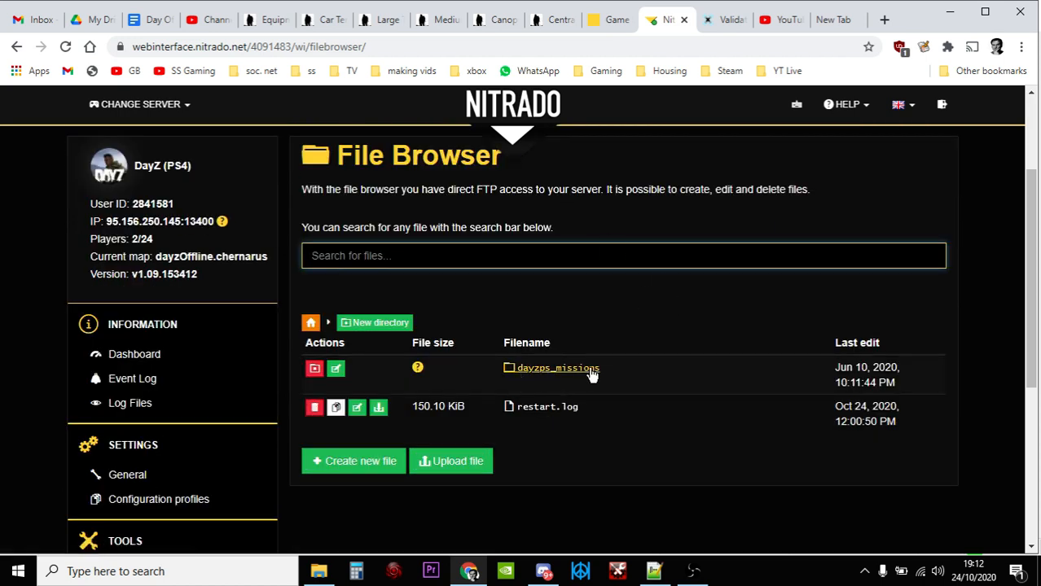
mouse_move(674, 301)
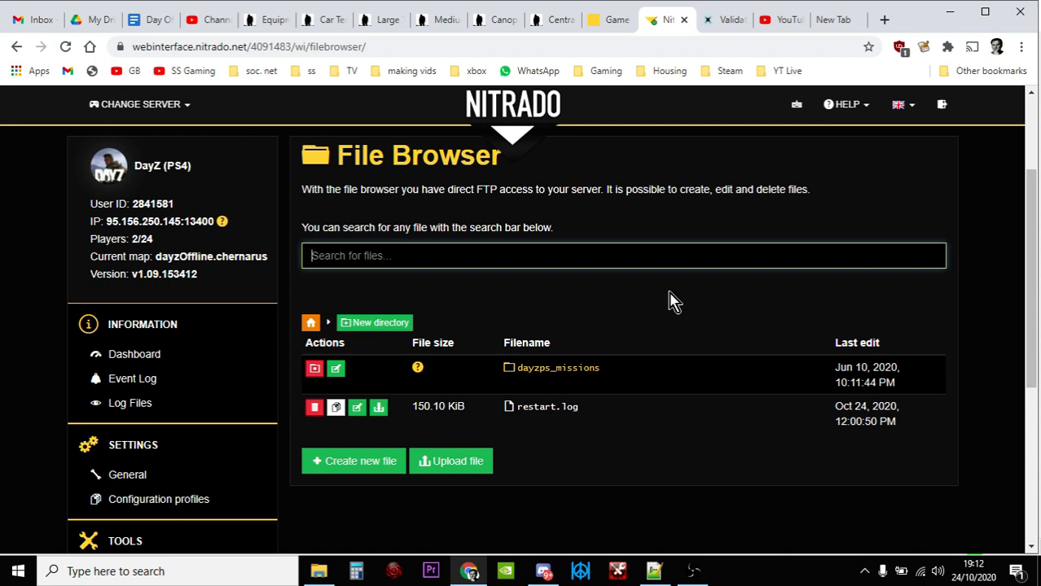
mouse_move(557, 373)
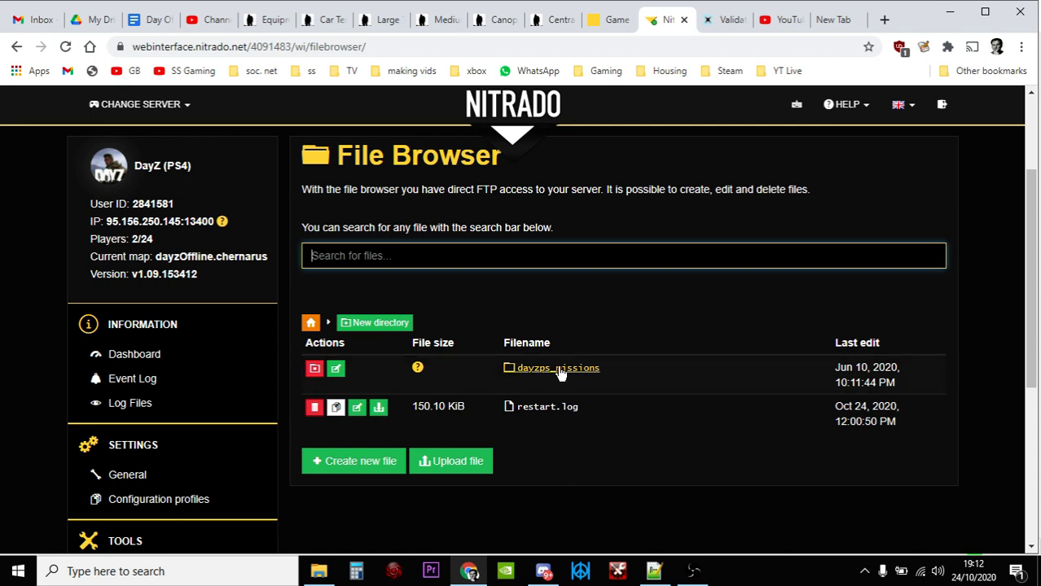
click(557, 368)
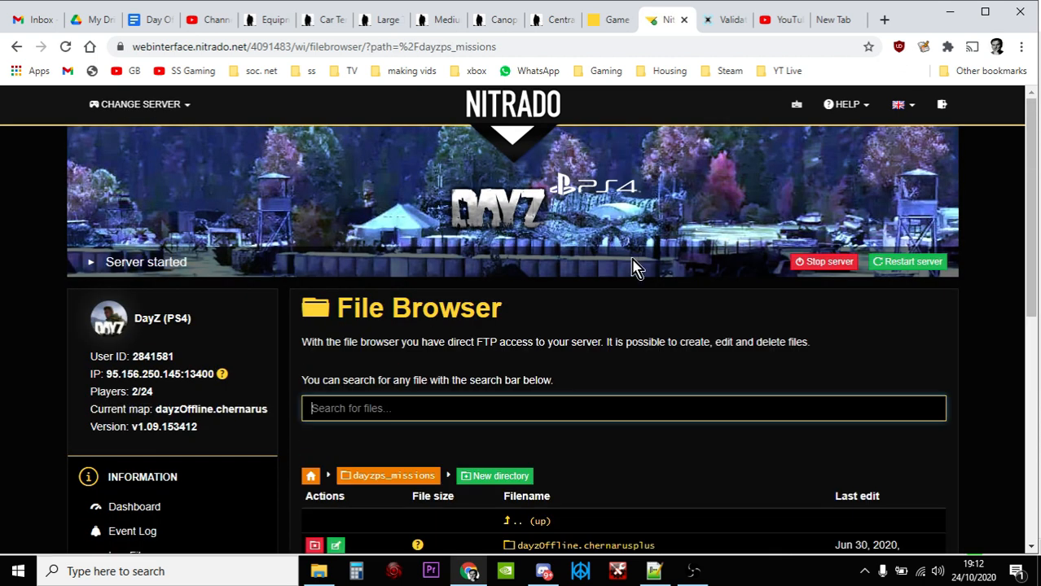
scroll(down, 3)
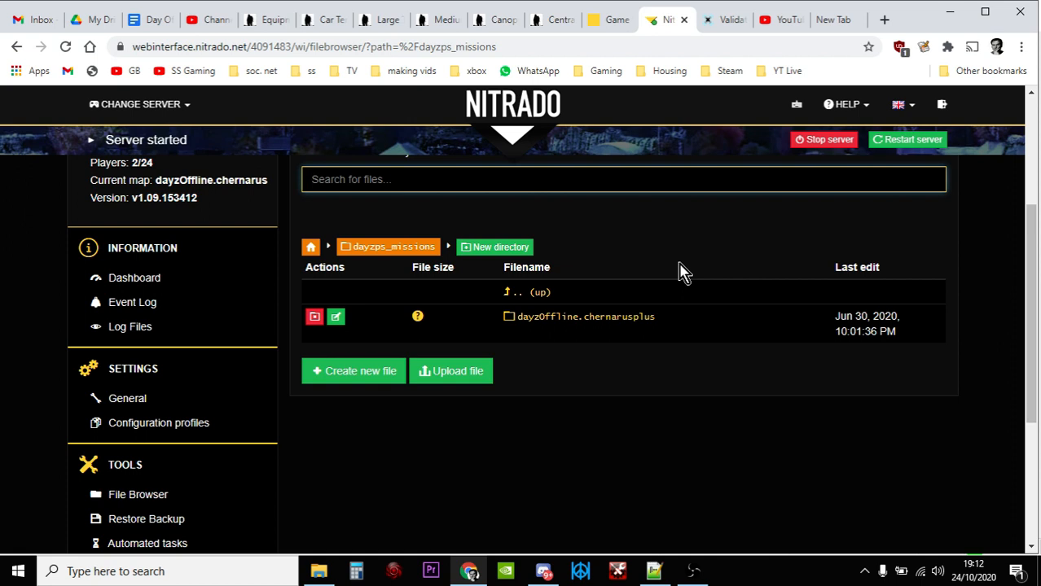
- Enter dayzOffline.chernarusplus and its db folder listing types.xml
click(584, 316)
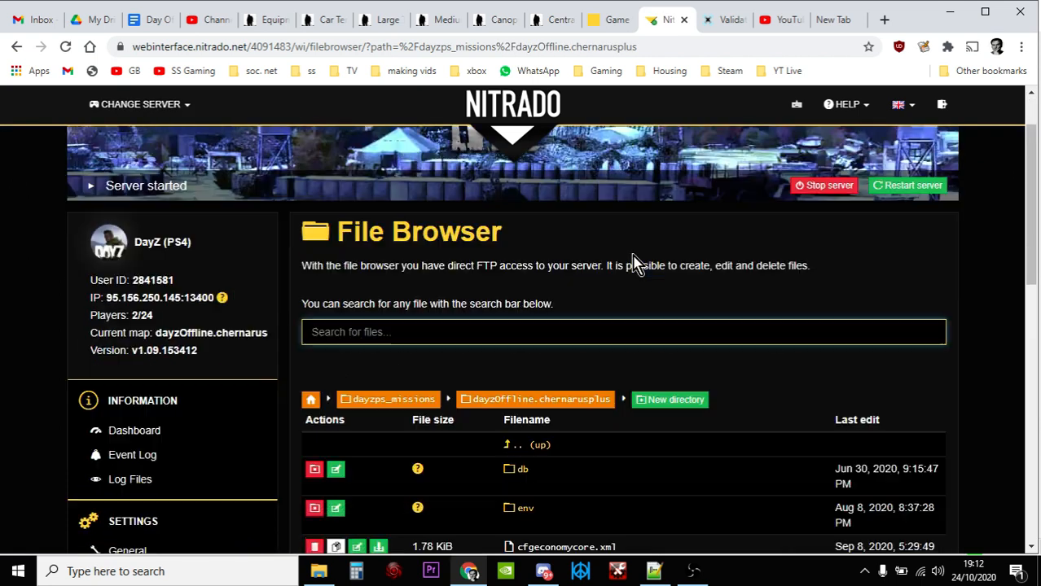
scroll(down, 3)
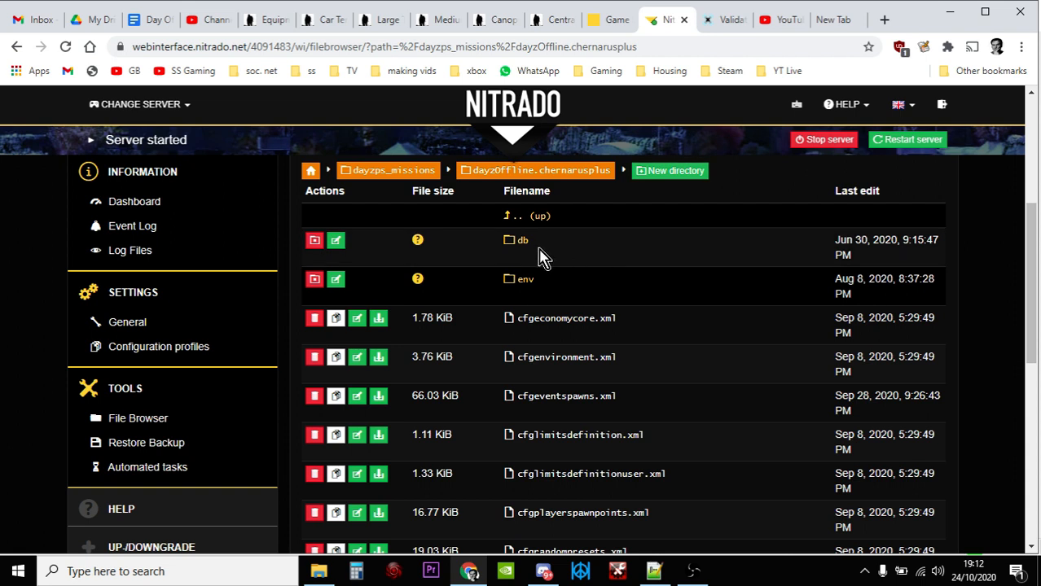
mouse_move(521, 240)
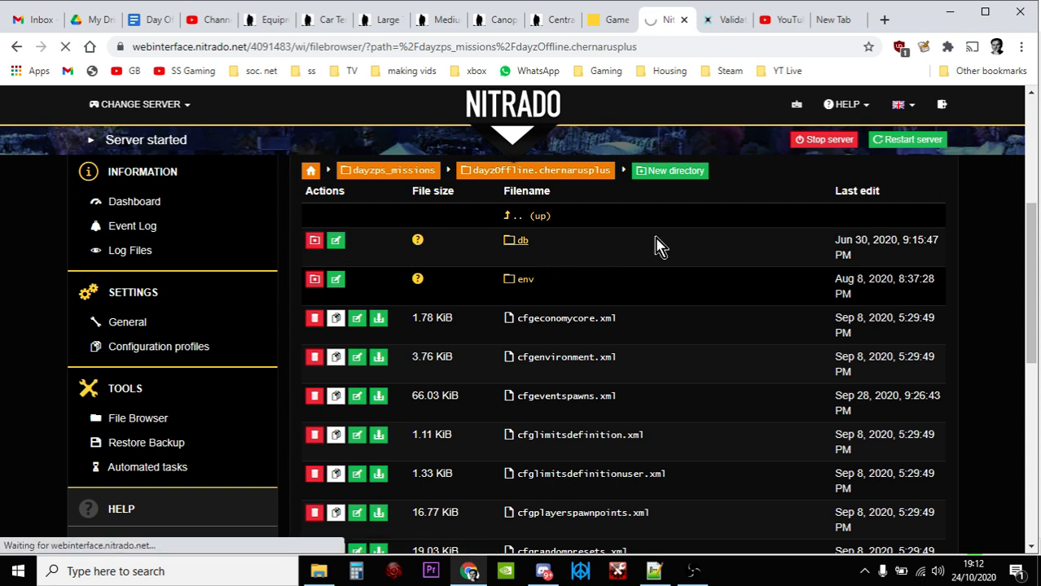
click(521, 239)
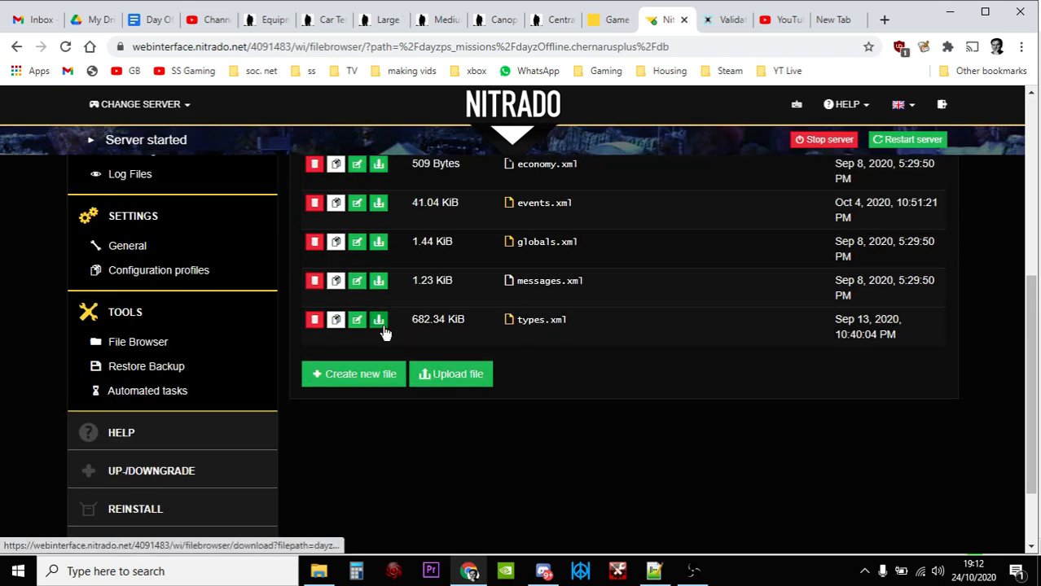
mouse_move(377, 319)
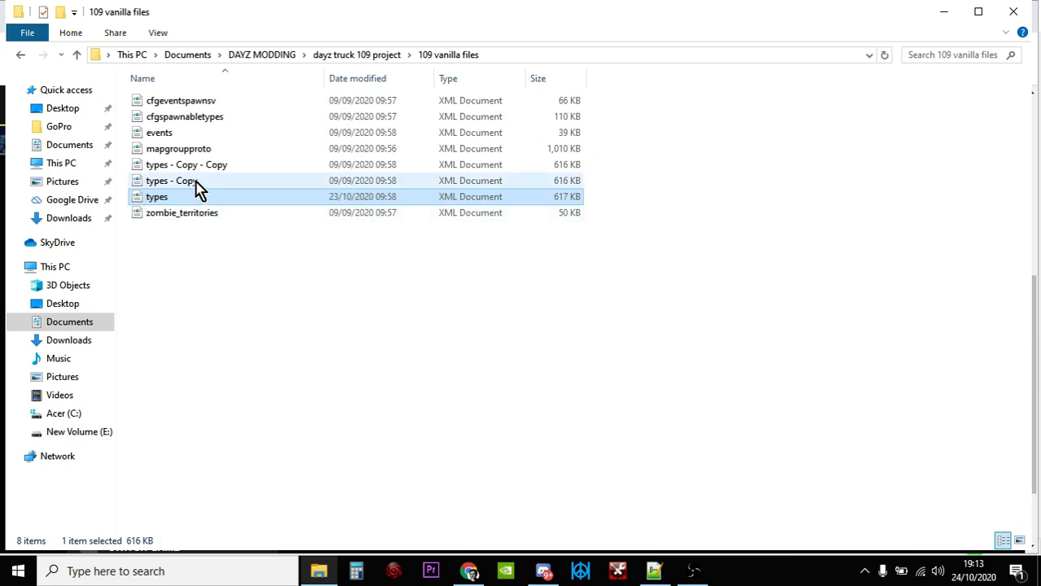
- Open the local types.xml from the 109 vanilla files folder in Notepad++
click(171, 179)
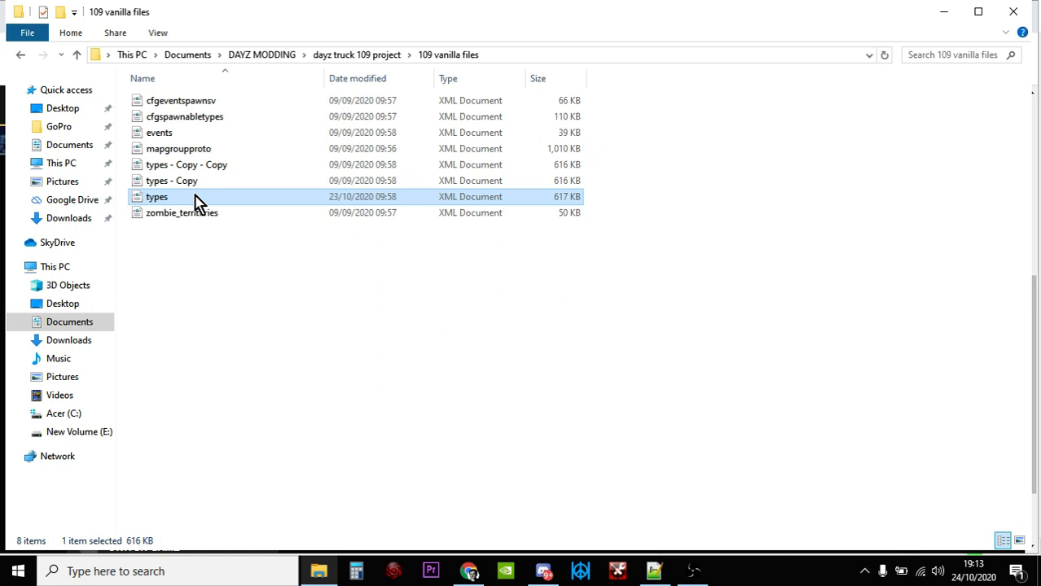
double_click(156, 195)
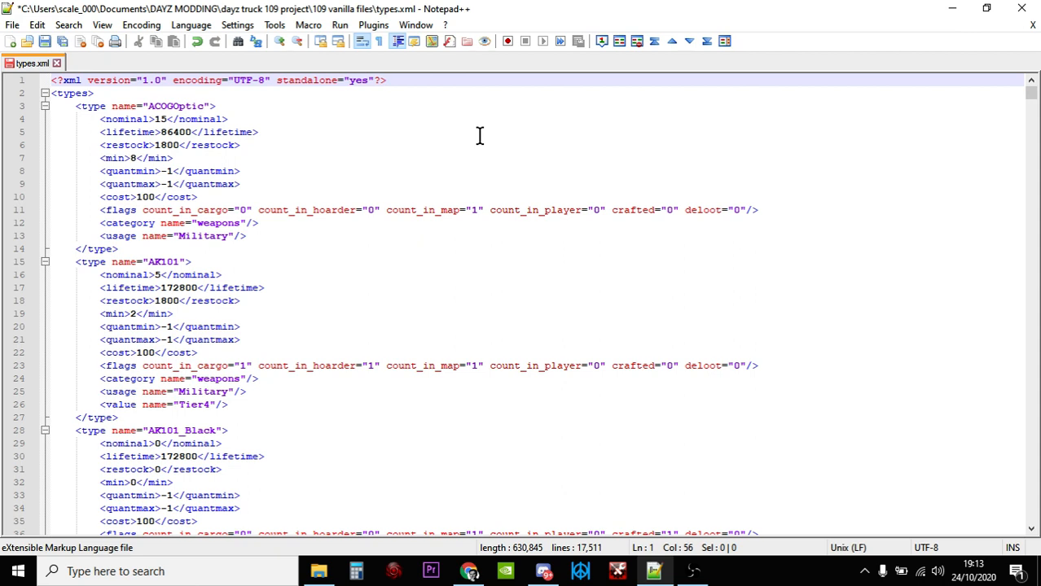
- Focus types.xml and bring up the Find dialog
click(386, 79)
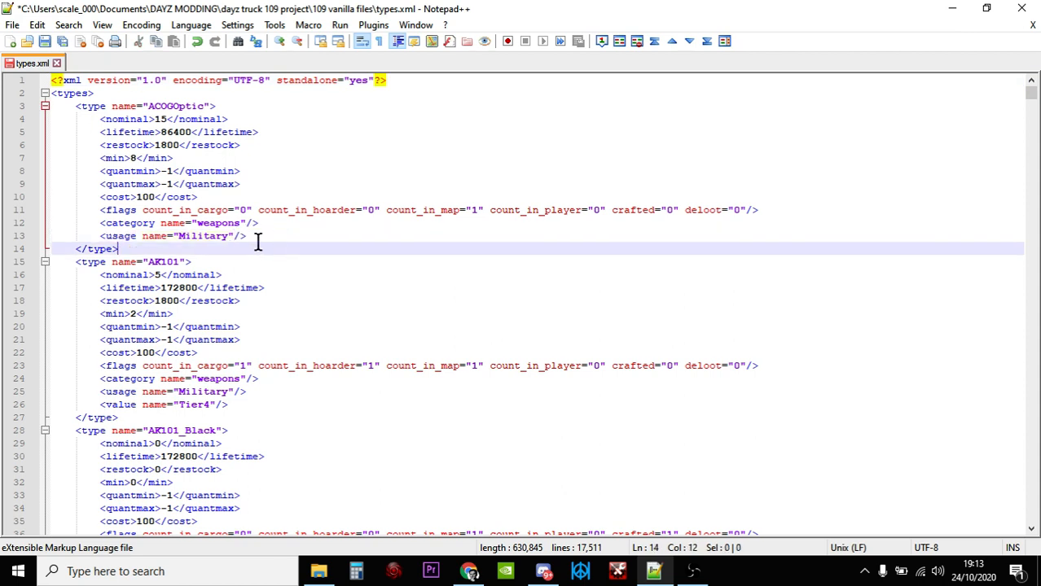
mouse_move(201, 241)
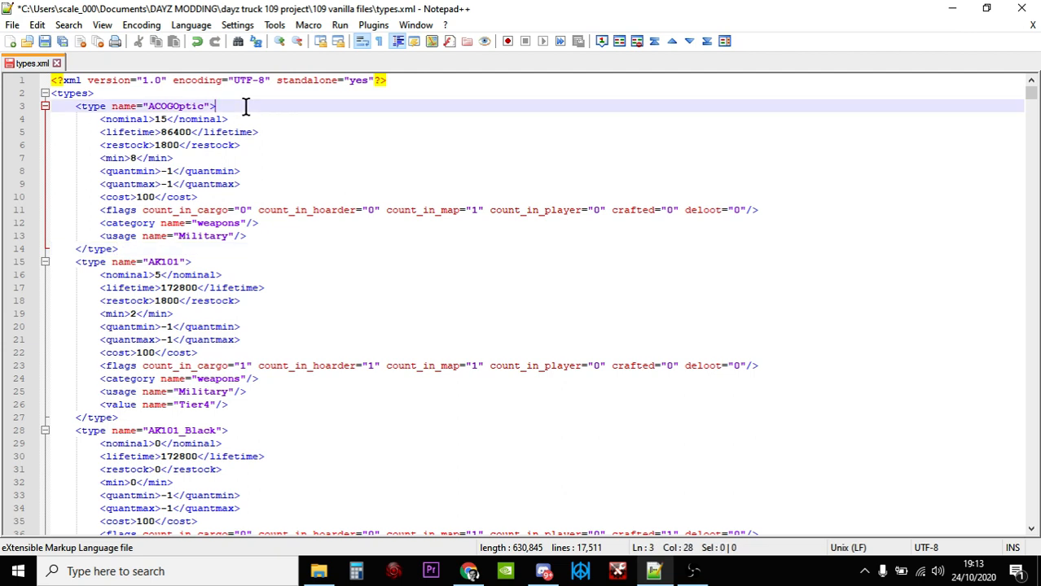
key(Ctrl+f)
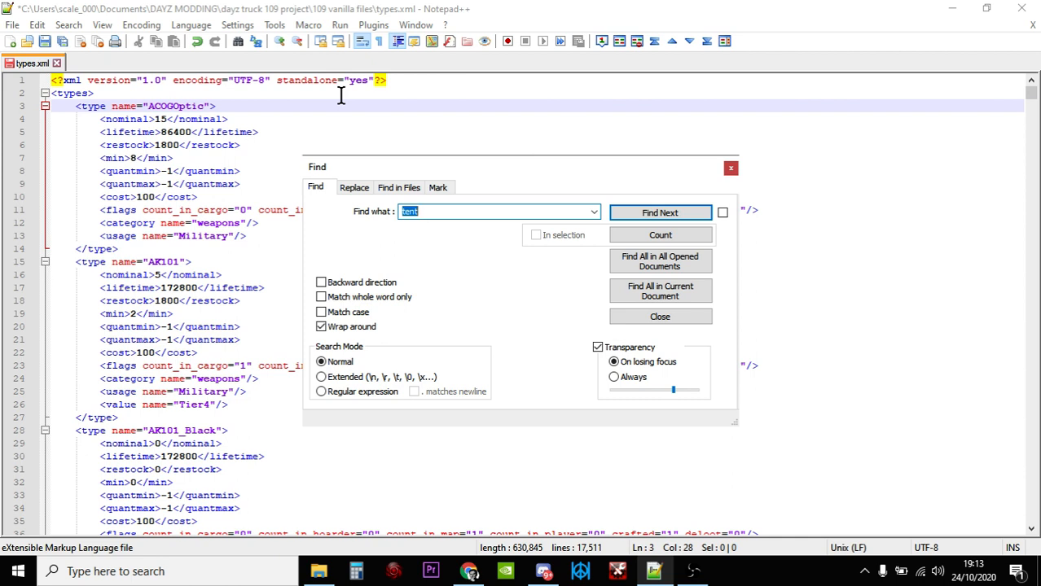
- Find the CarTent entry and set its nominal to 20 and min to 15
click(659, 212)
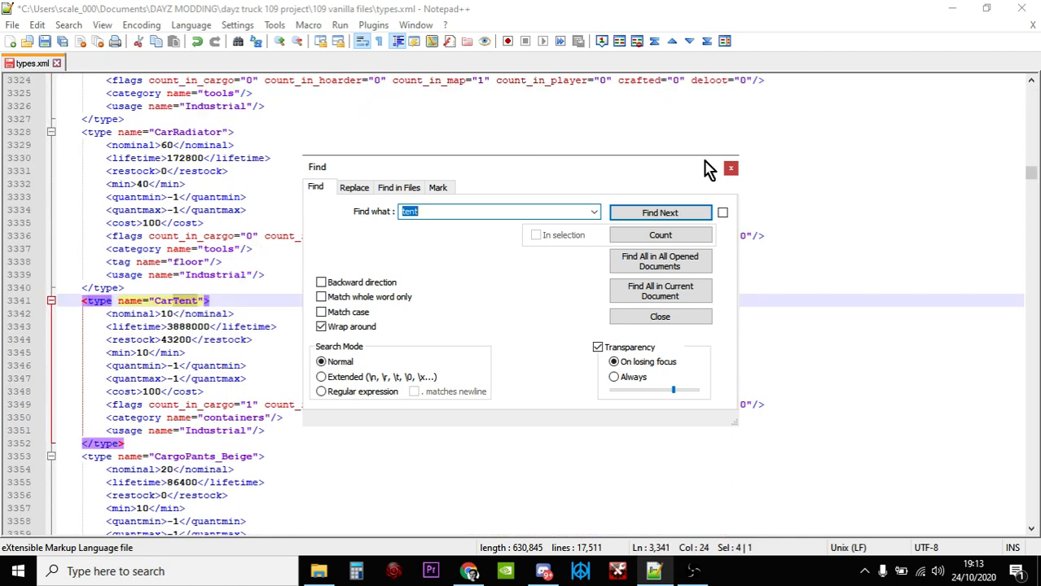
click(660, 315)
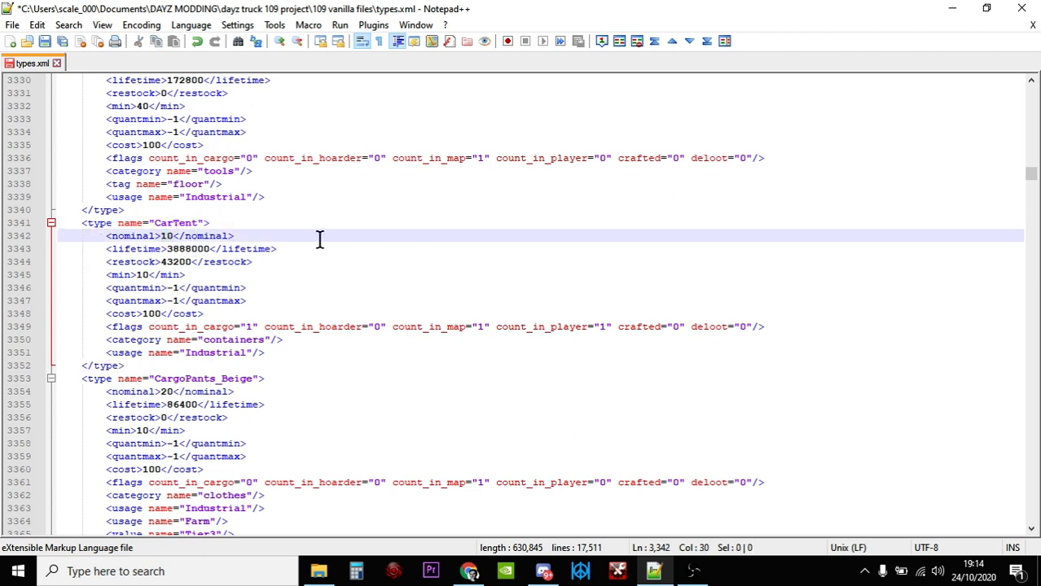
click(234, 234)
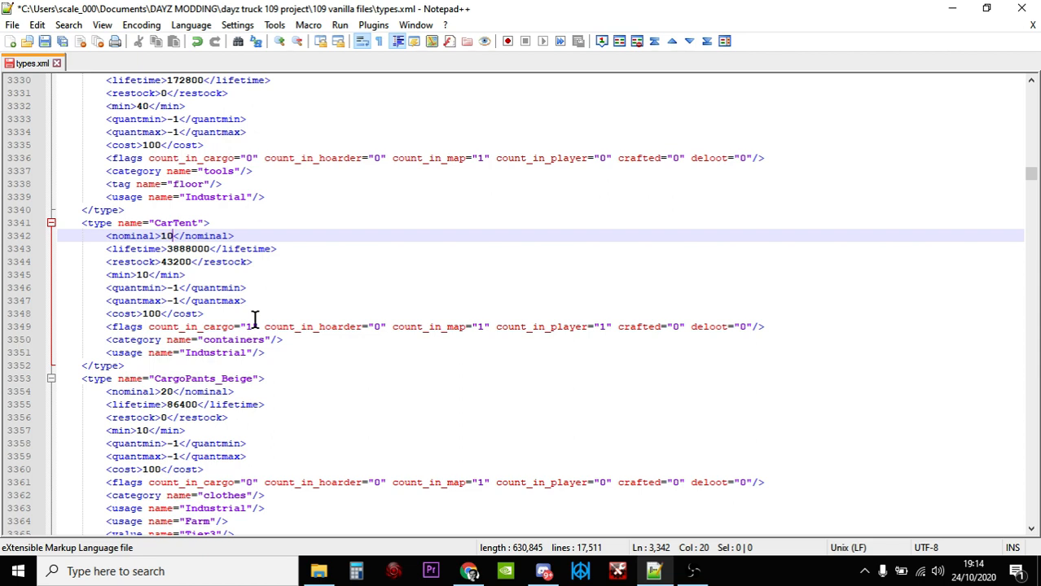
text(20)
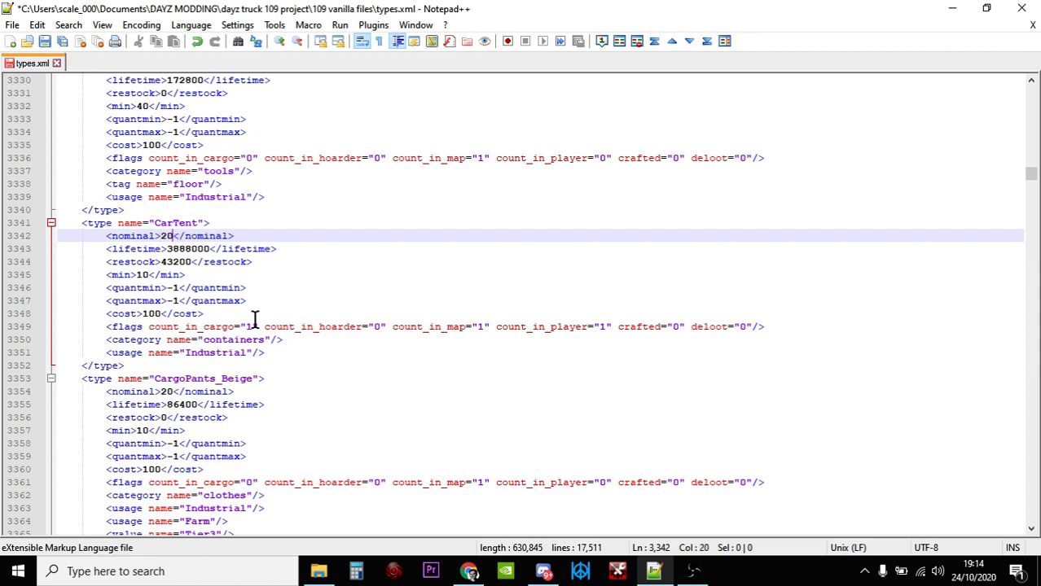
mouse_move(147, 274)
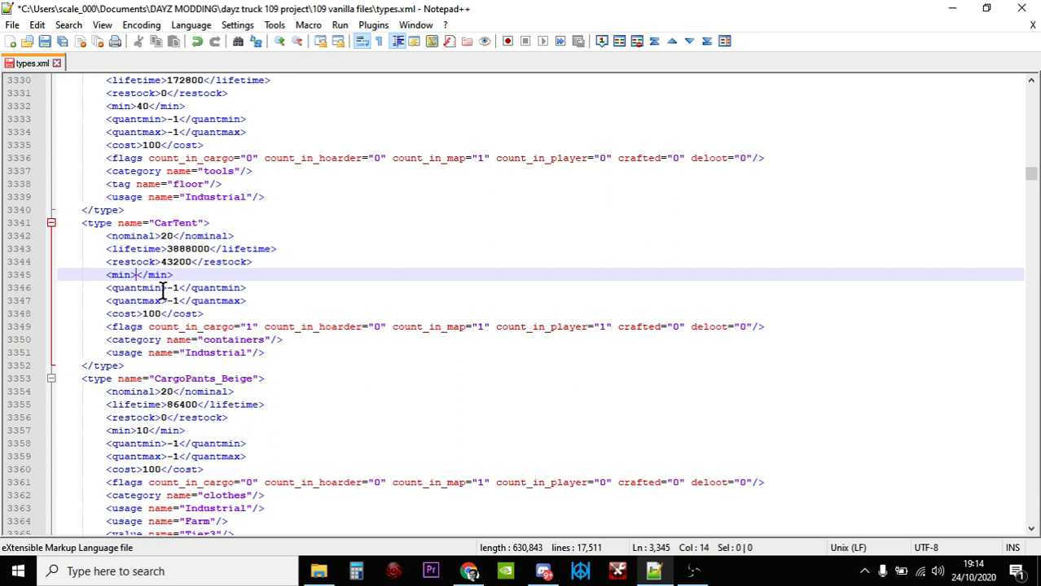
text(15)
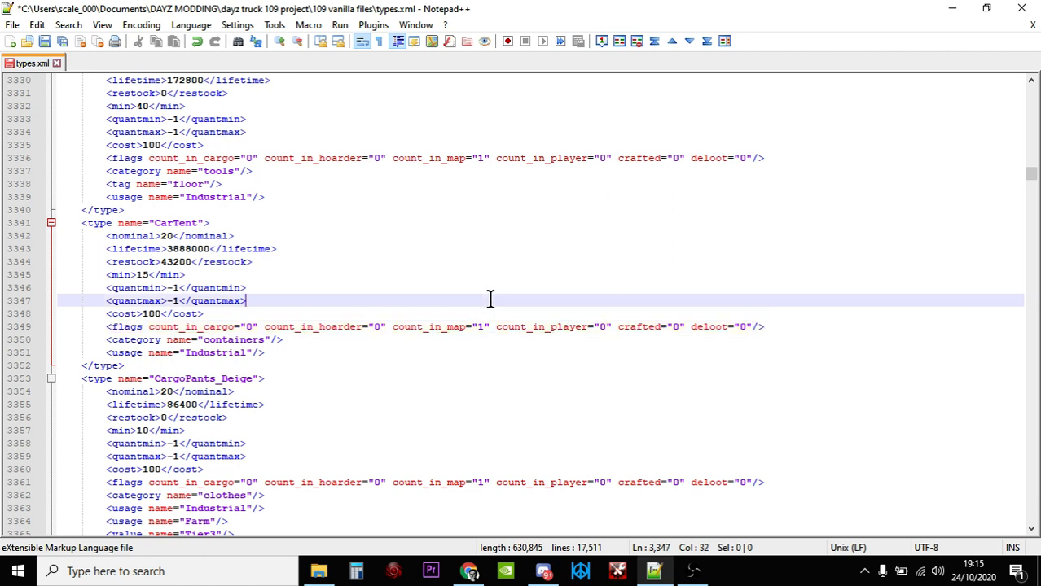
mouse_move(478, 342)
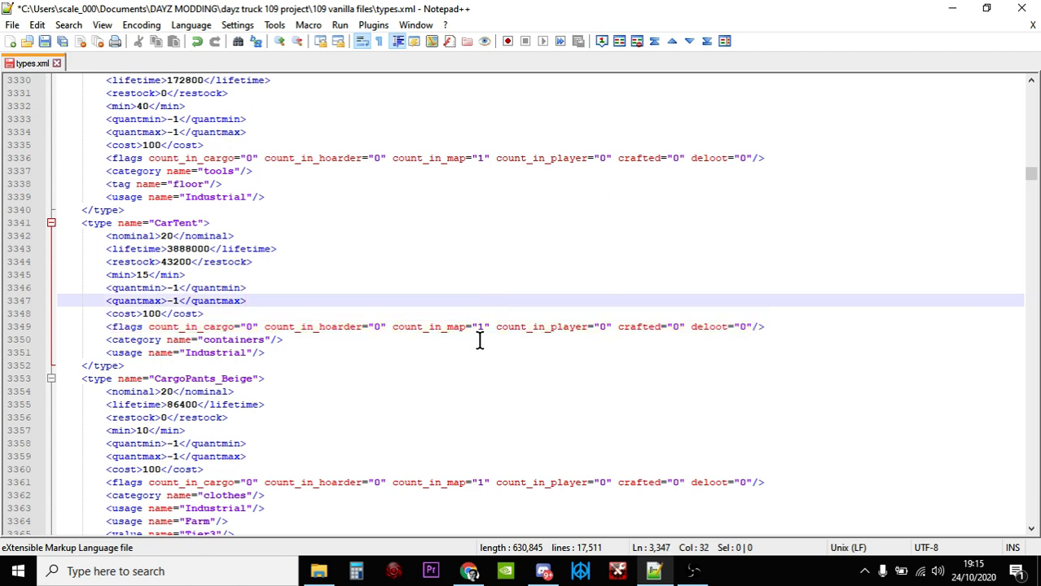
- Set CarTent's count_in_cargo and count_in_player flags to 0
click(203, 312)
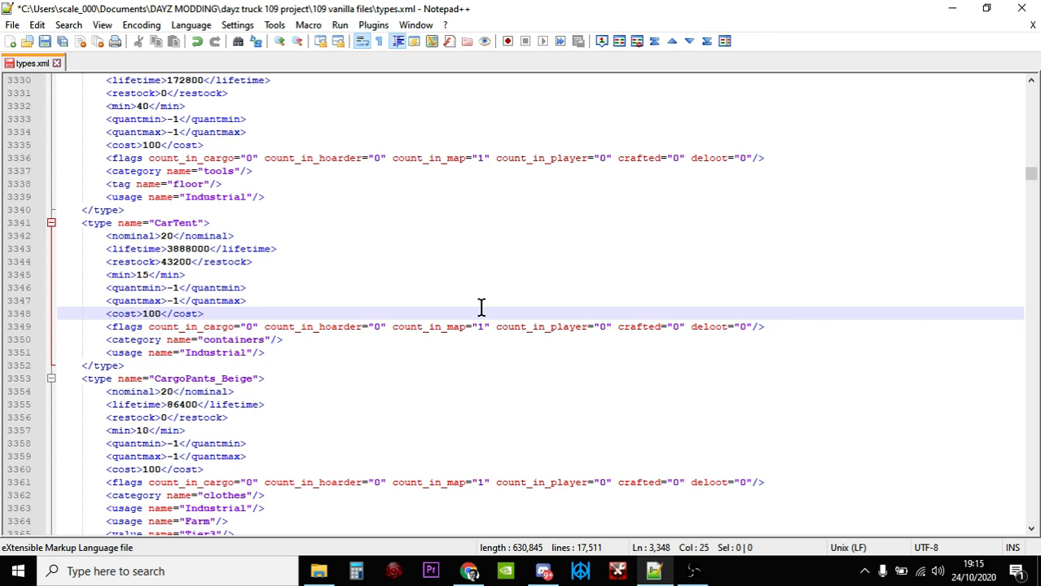
click(201, 312)
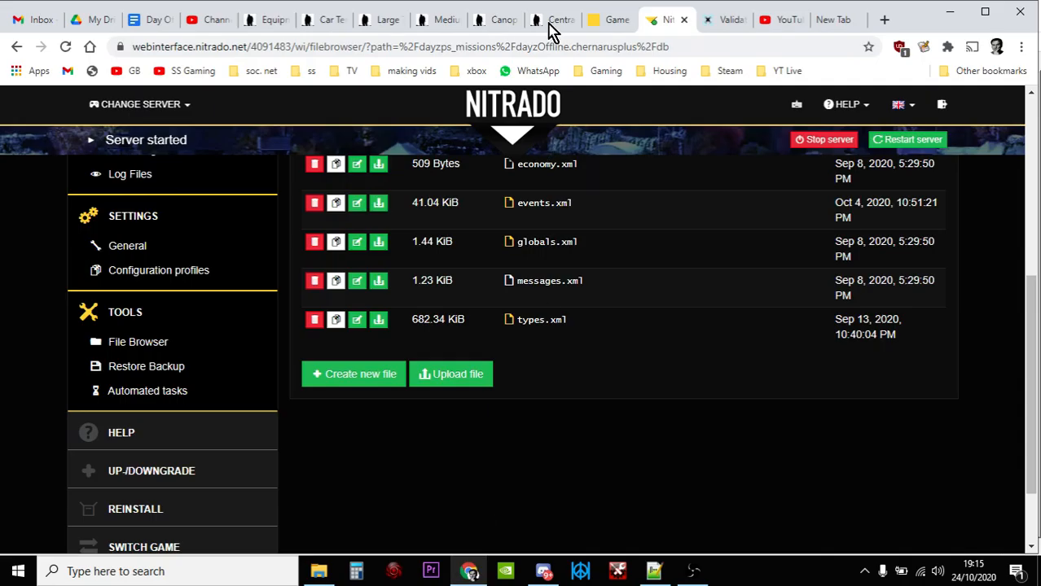
- View the Location Tag table on the Central Loot Economy wiki page
click(552, 19)
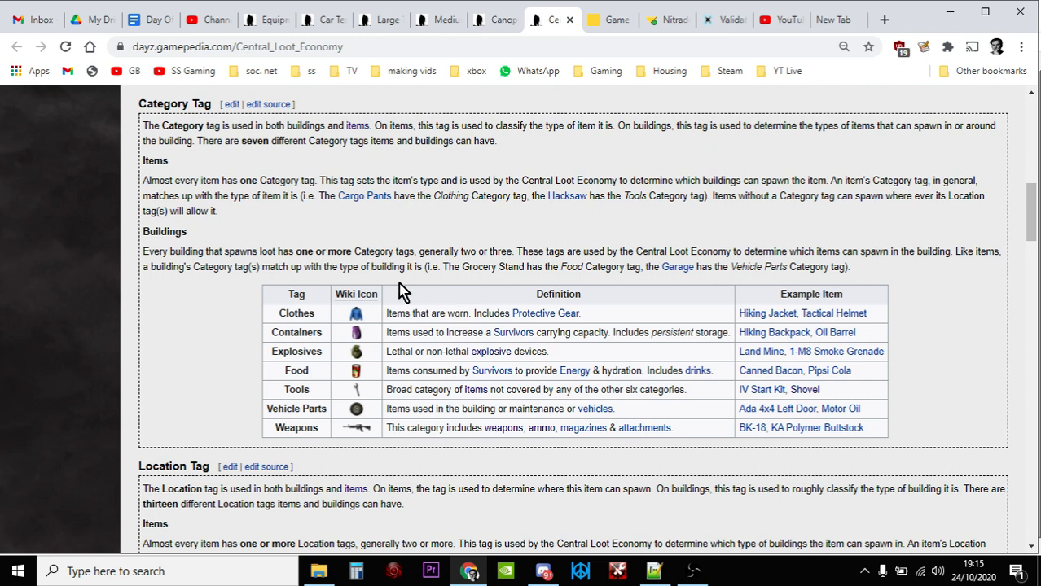
mouse_move(324, 311)
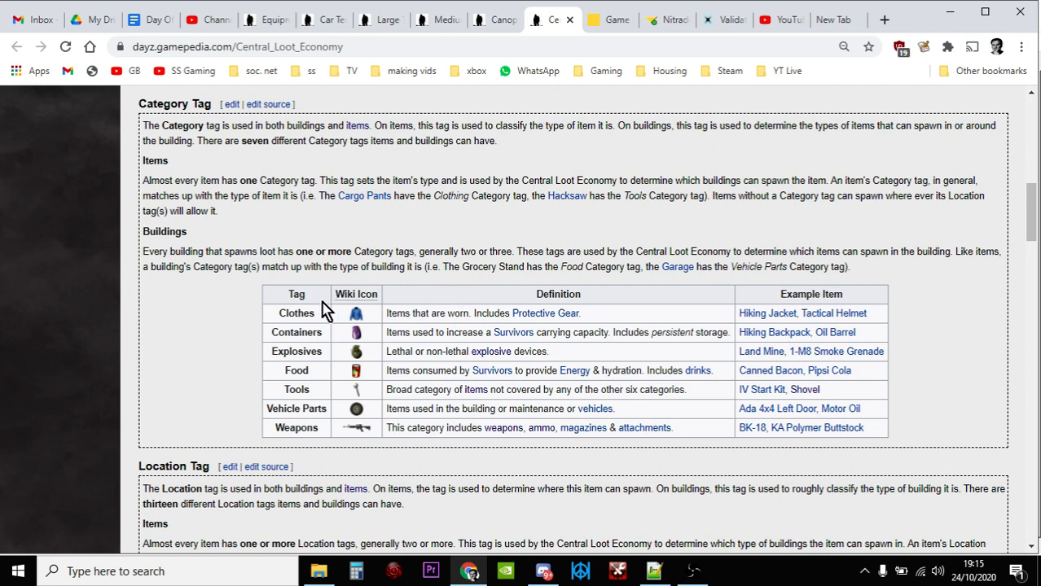
mouse_move(324, 313)
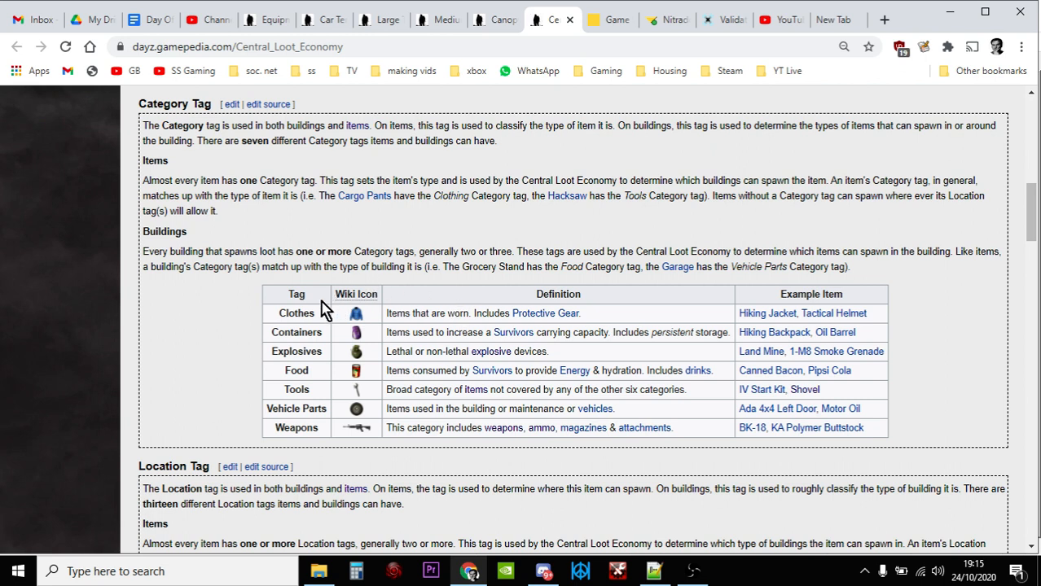
scroll(down, 3)
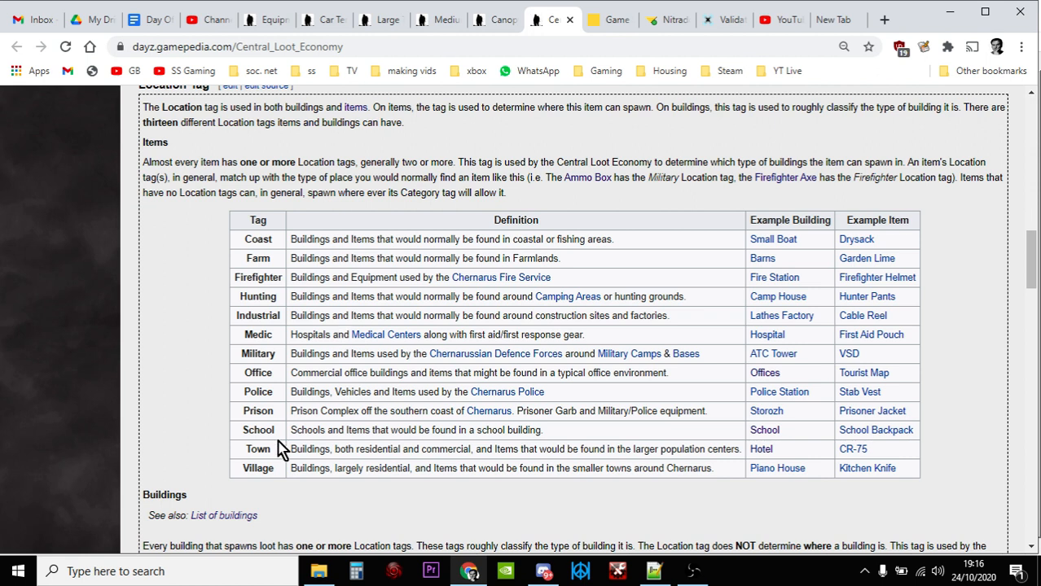
mouse_move(636, 393)
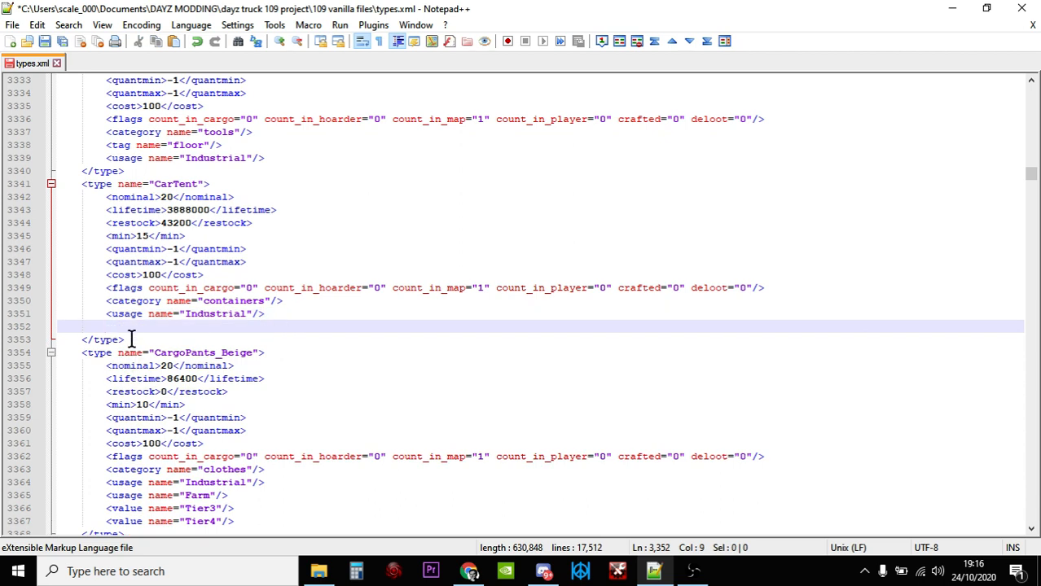
- Paste a usage line into CarTent and name its location Town
right_click(130, 341)
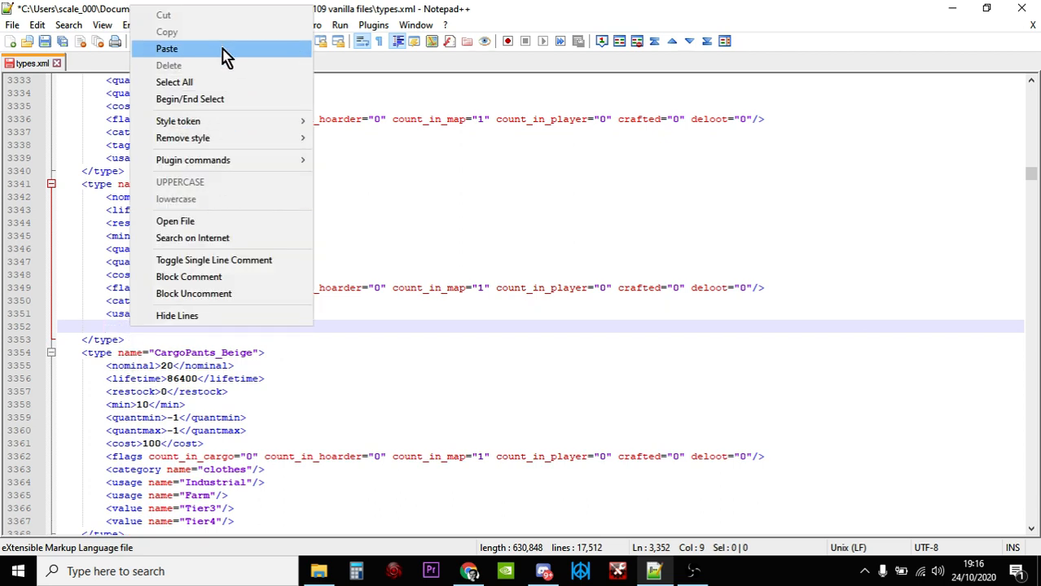
click(166, 49)
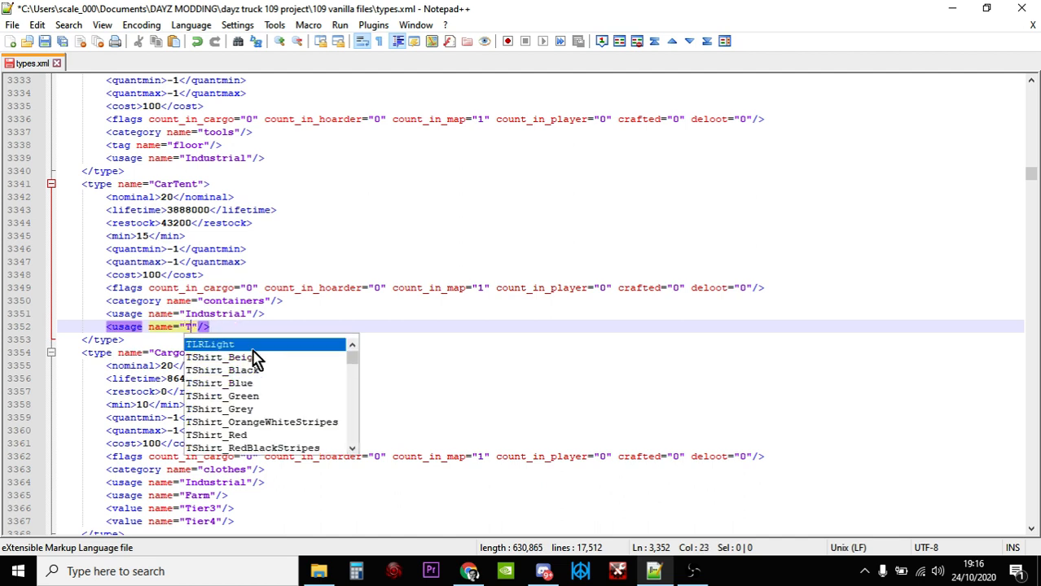
text(own)
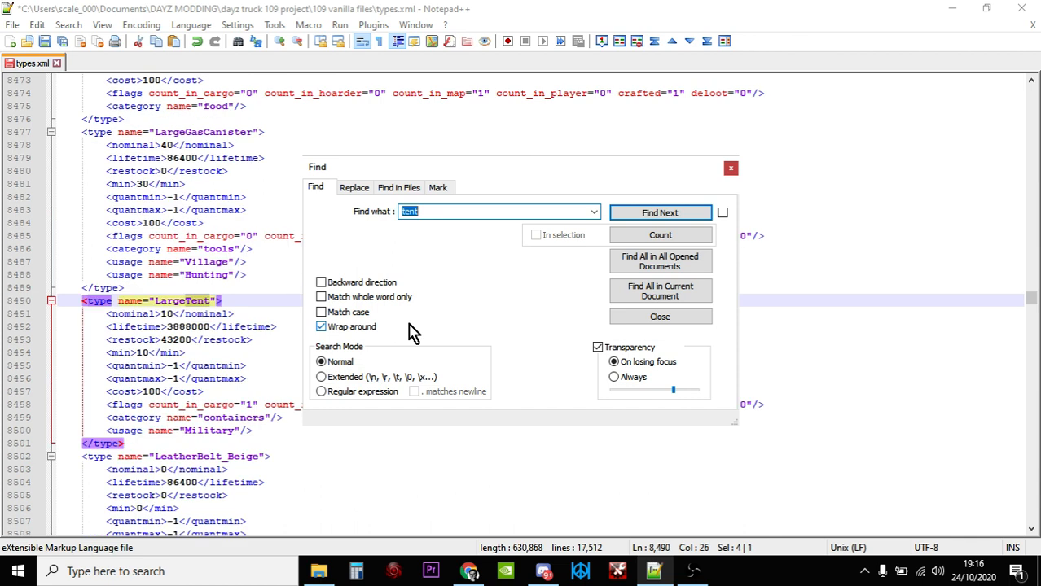
- Set LargeTent's min to 15 and its cargo and player counts to 0
click(660, 316)
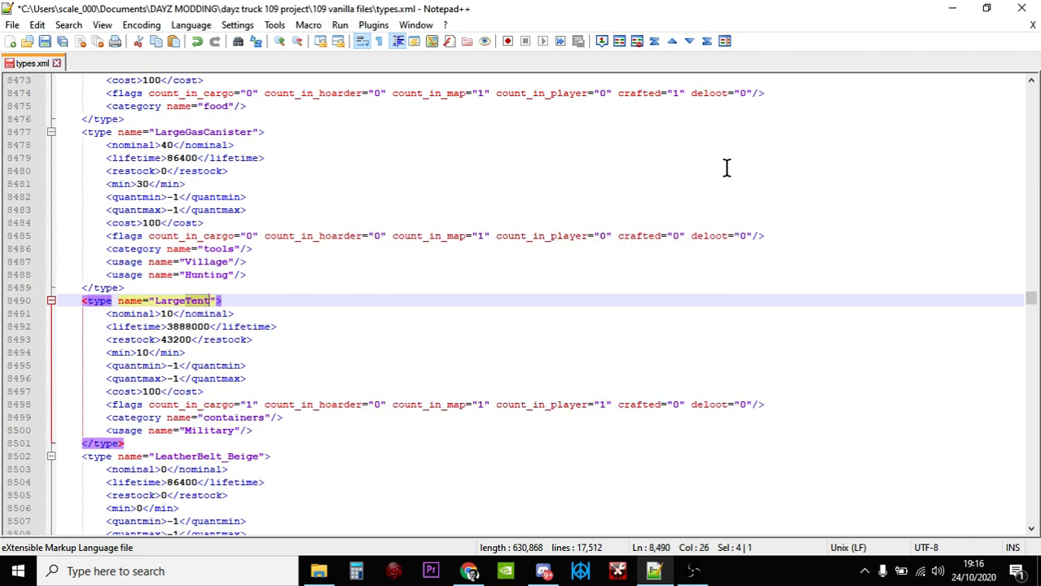
scroll(down, 3)
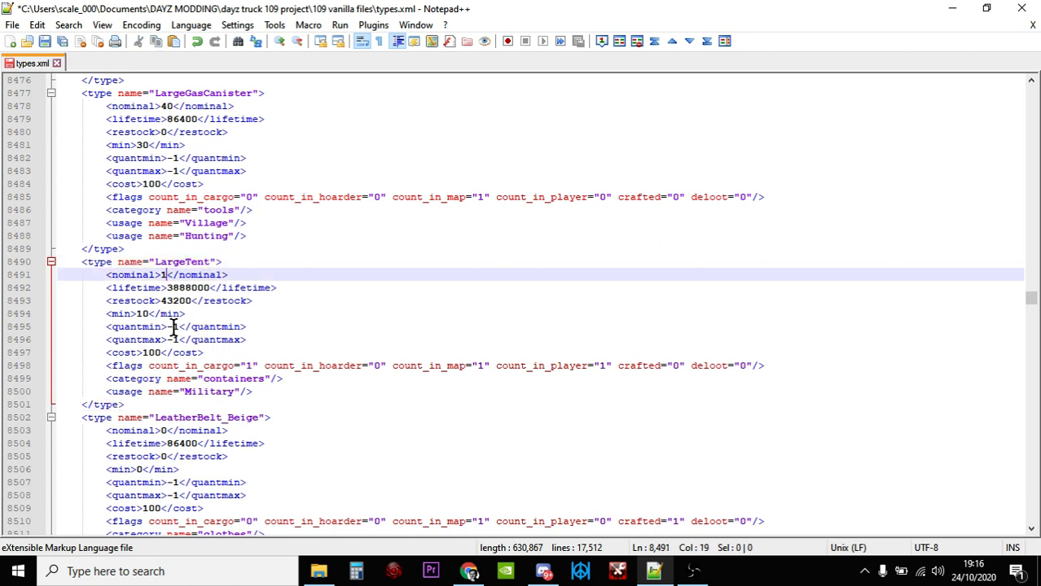
text(0)
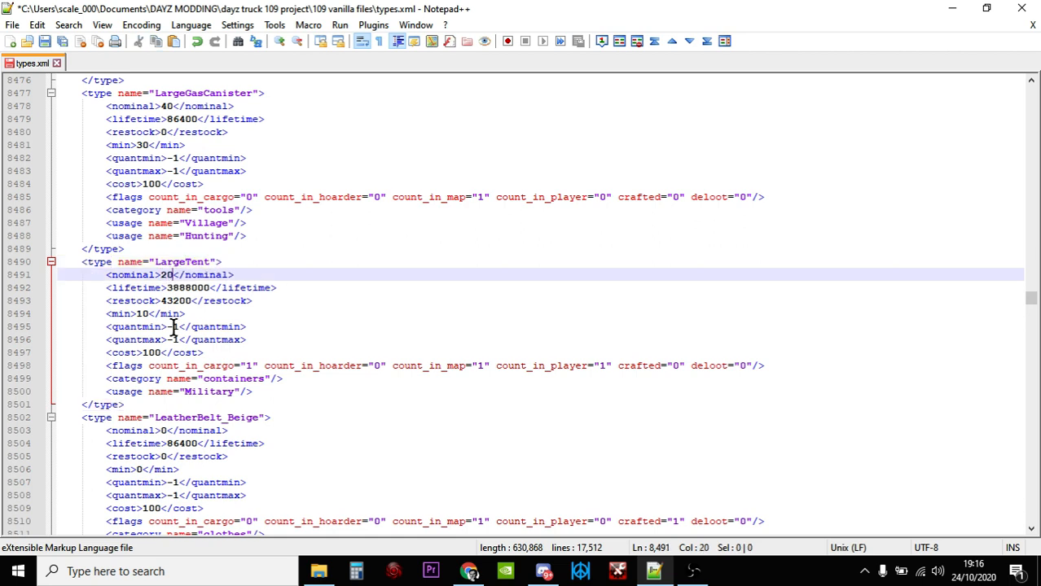
click(144, 313)
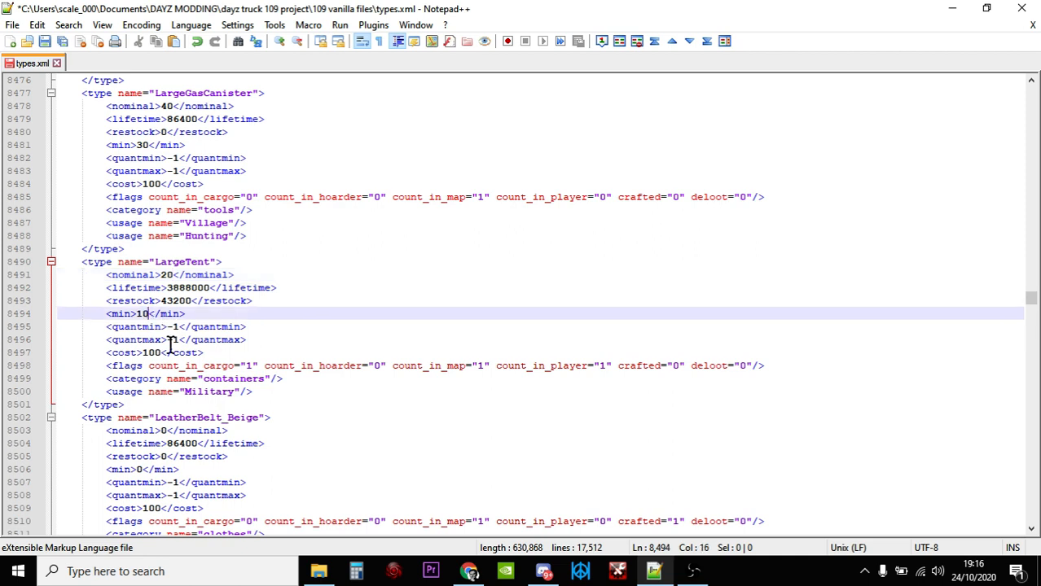
text(5)
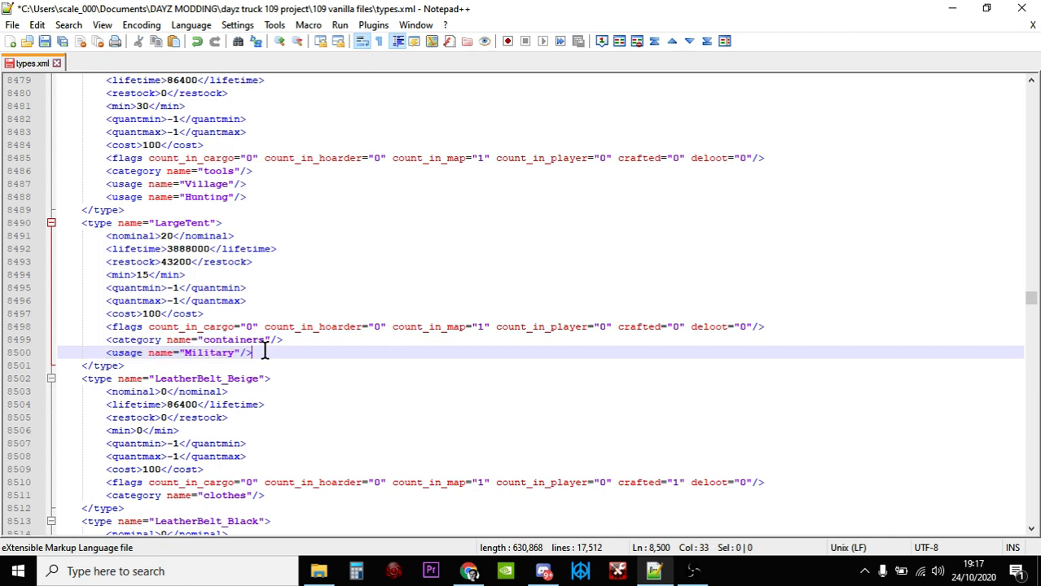
- Add a <usage name="Industrial"/> line after LargeTent's Military usage
key(Enter)
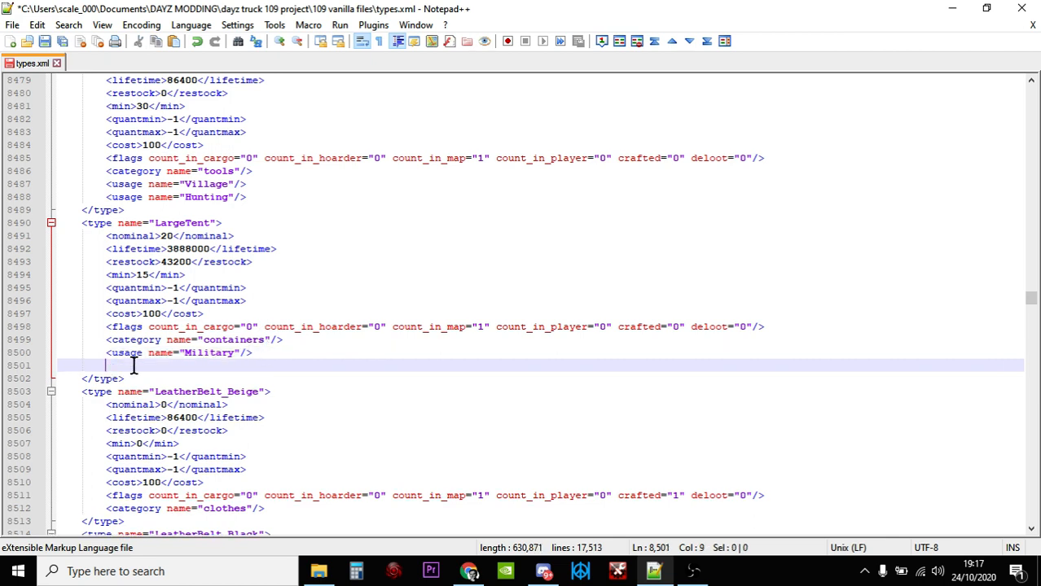
text(<usage name="Military"/>)
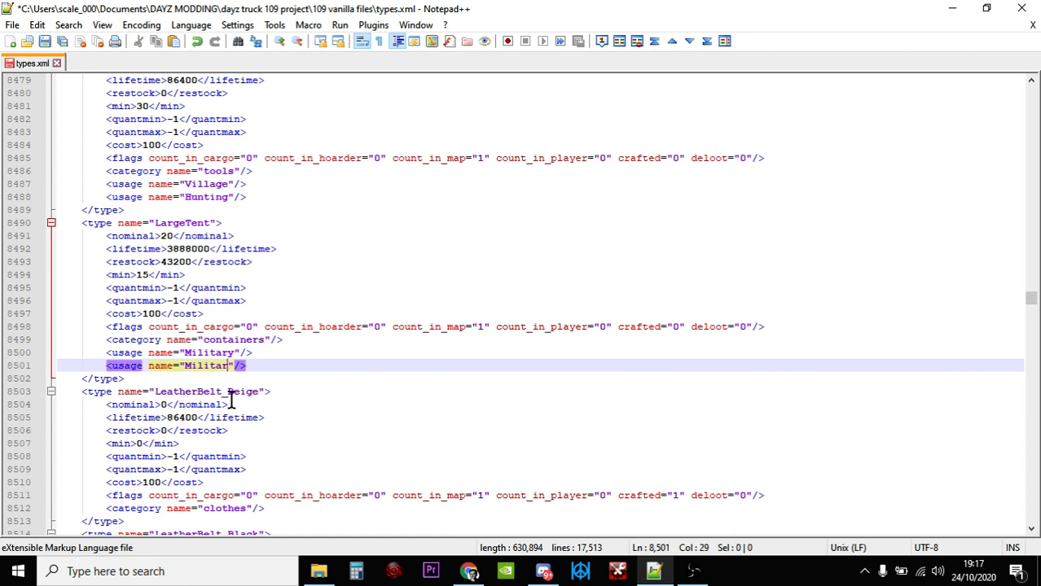
key(Delete)
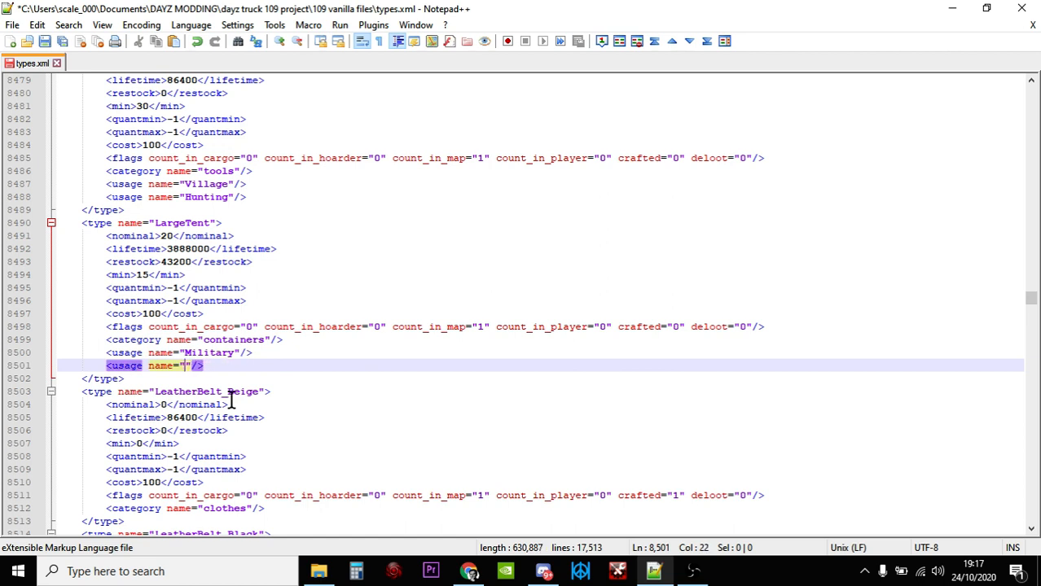
text(Indutr)
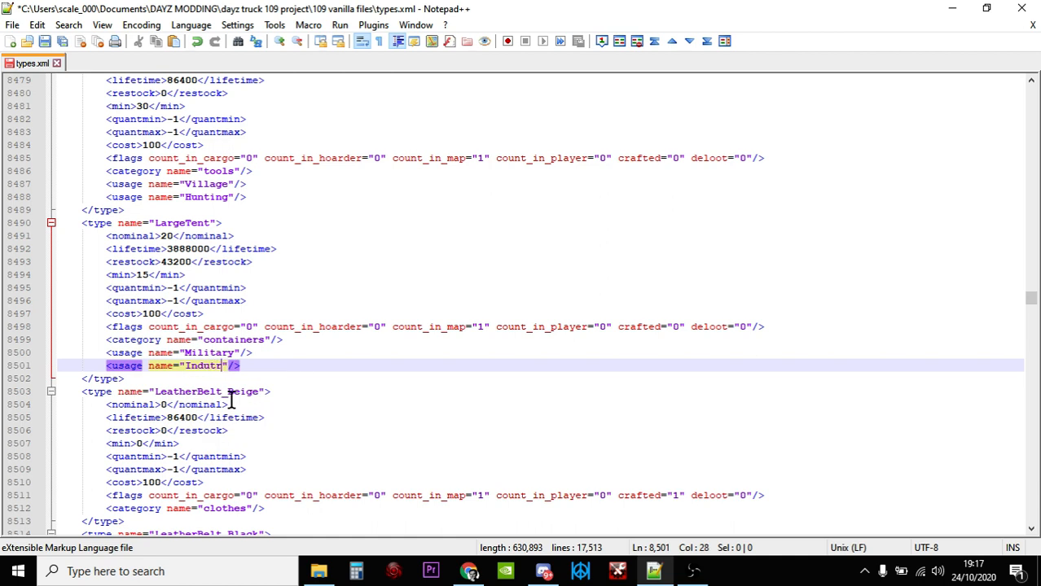
text(ial)
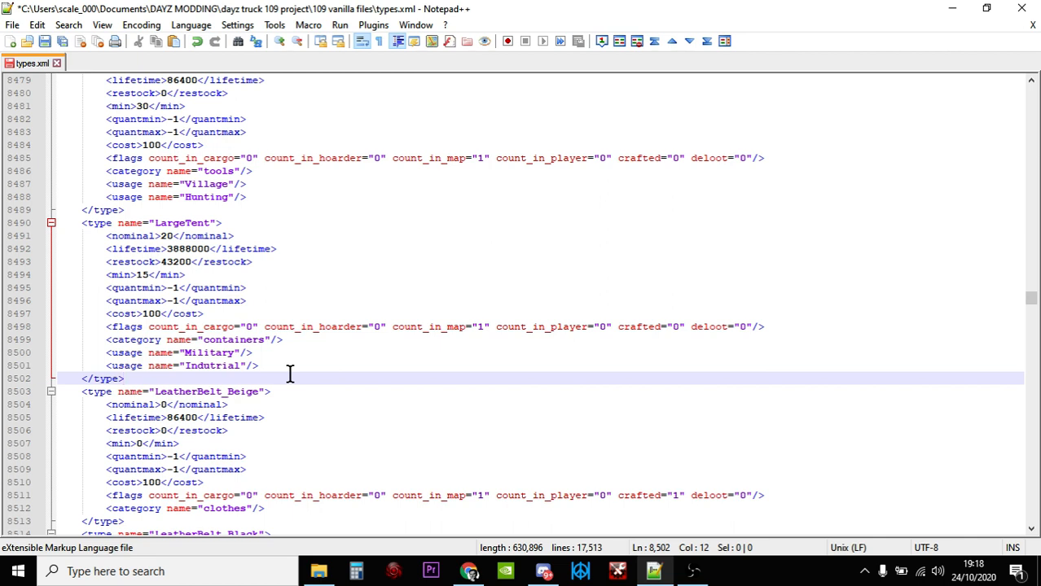
mouse_move(326, 350)
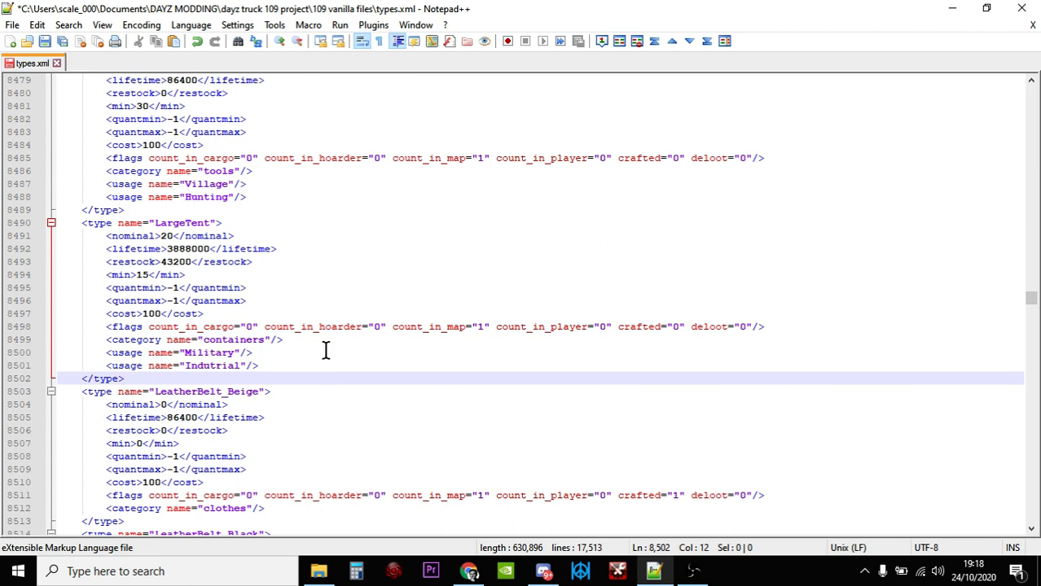
- Search for 'tent' to reach the MediumTent entry, then close Find
key(Ctrl+f)
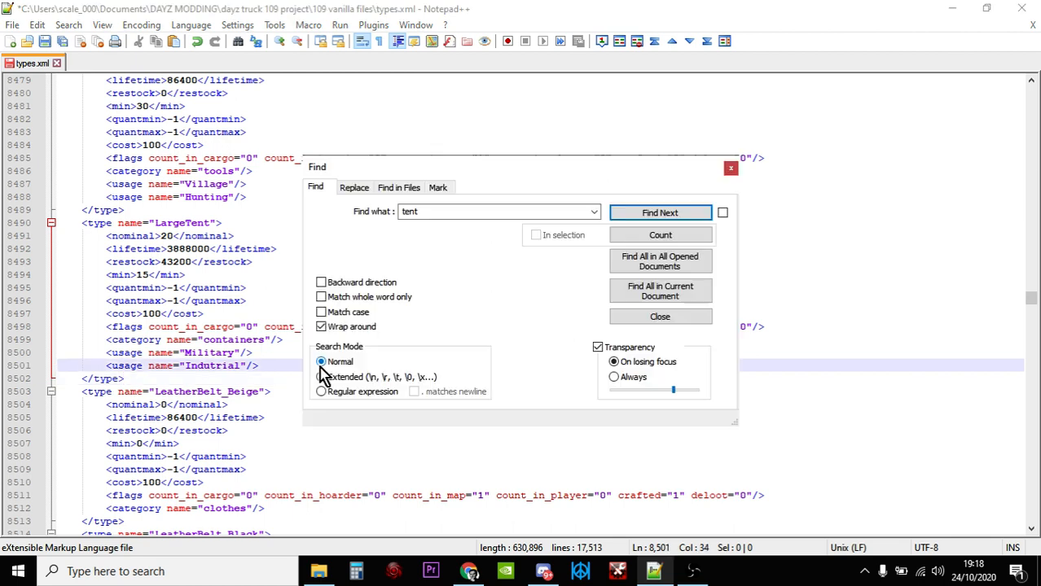
click(659, 211)
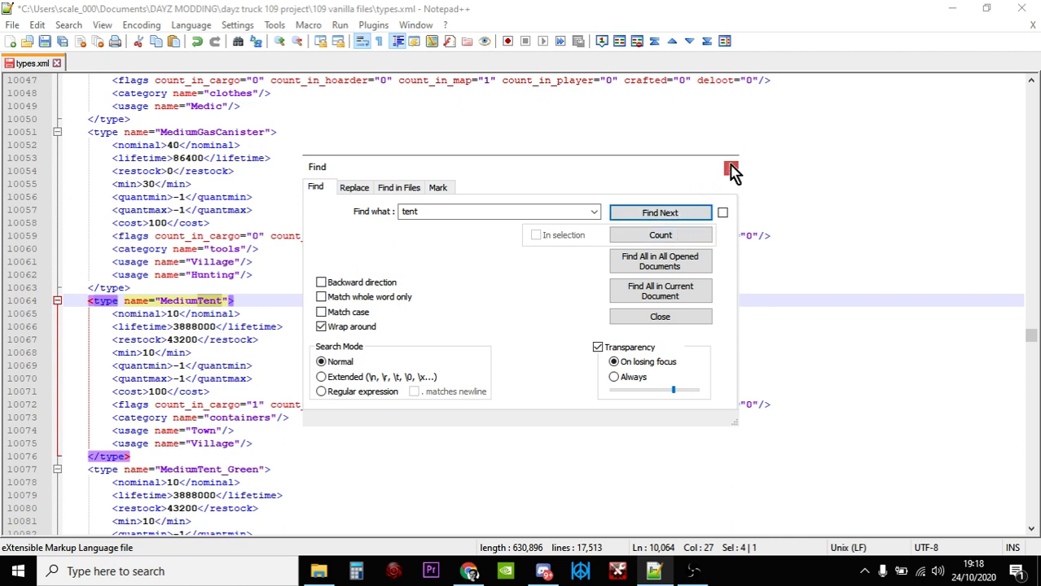
click(729, 168)
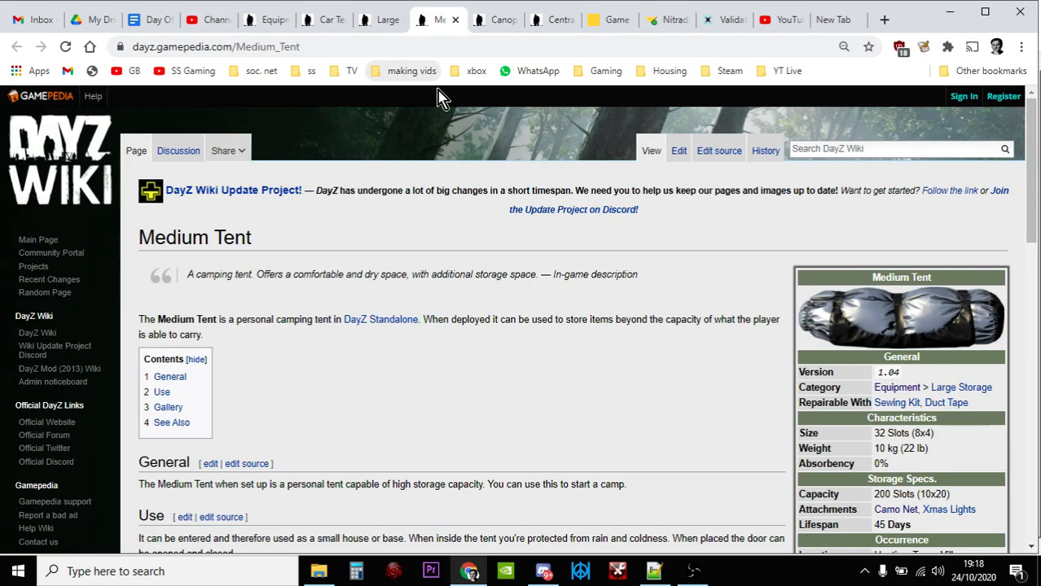
- Scroll through the Medium Tent wiki article to check its details
scroll(down, 3)
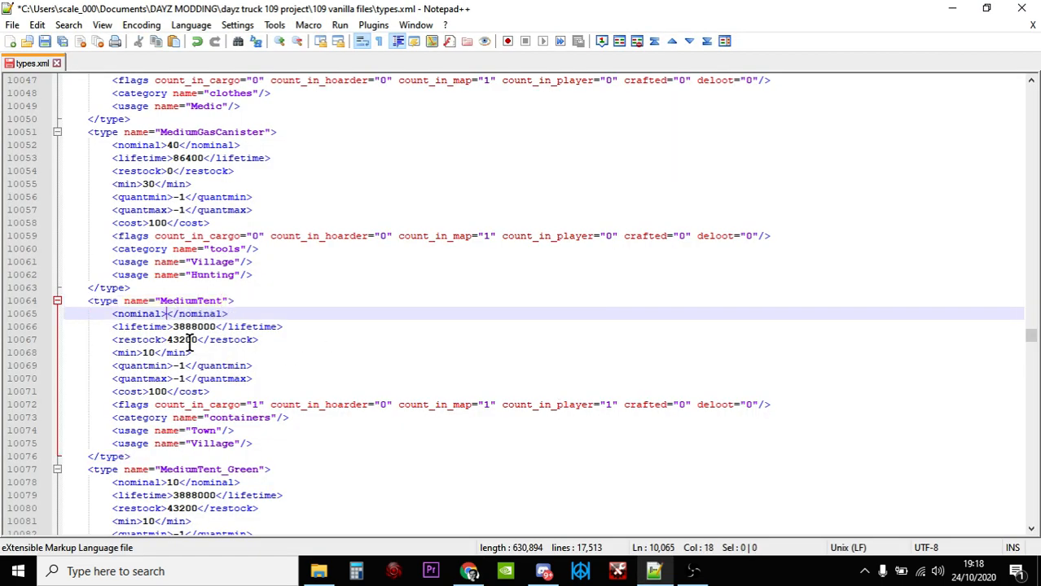
- Enter 20 for MediumTent nominal and zero its count_in_cargo and count_in_player values
text(20)
click(151, 352)
text(5)
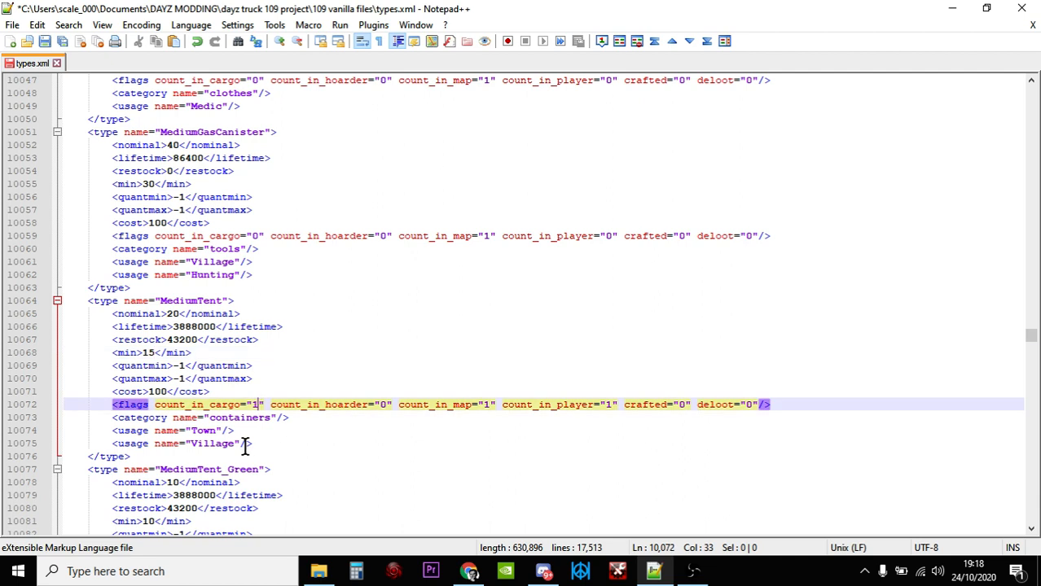
text(0)
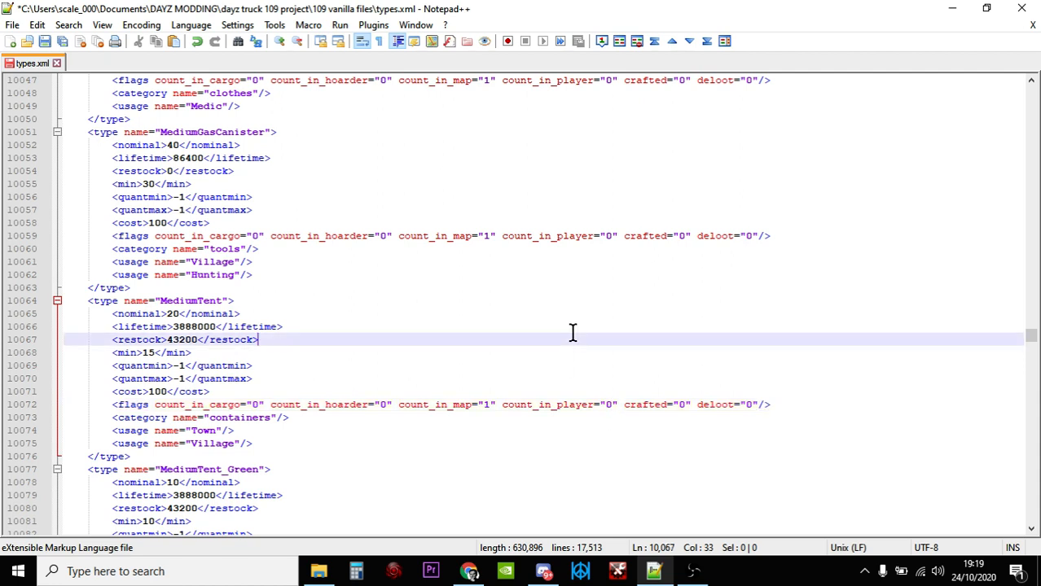
mouse_move(577, 332)
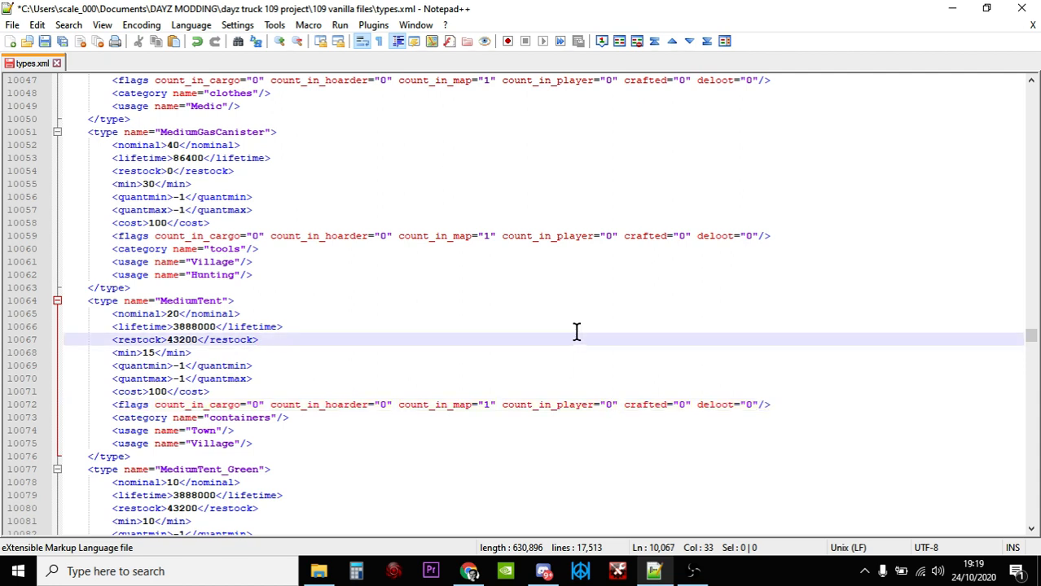
scroll(down, 3)
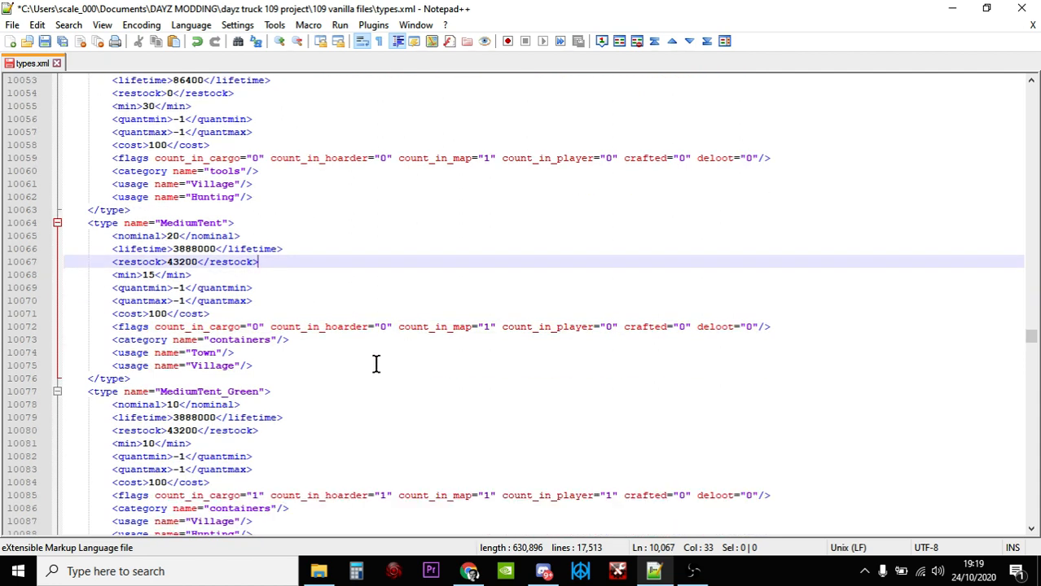
mouse_move(231, 352)
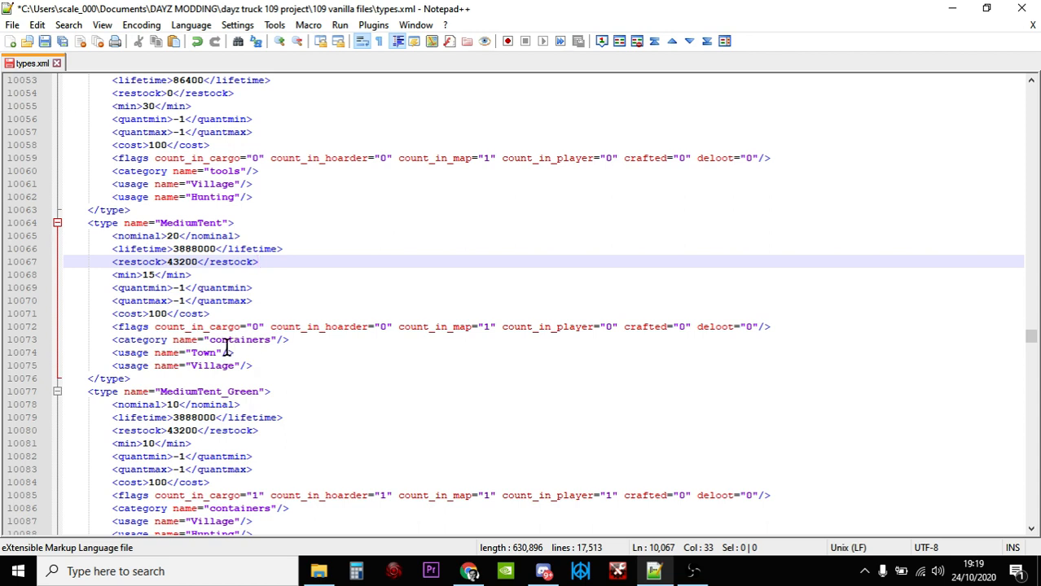
mouse_move(259, 371)
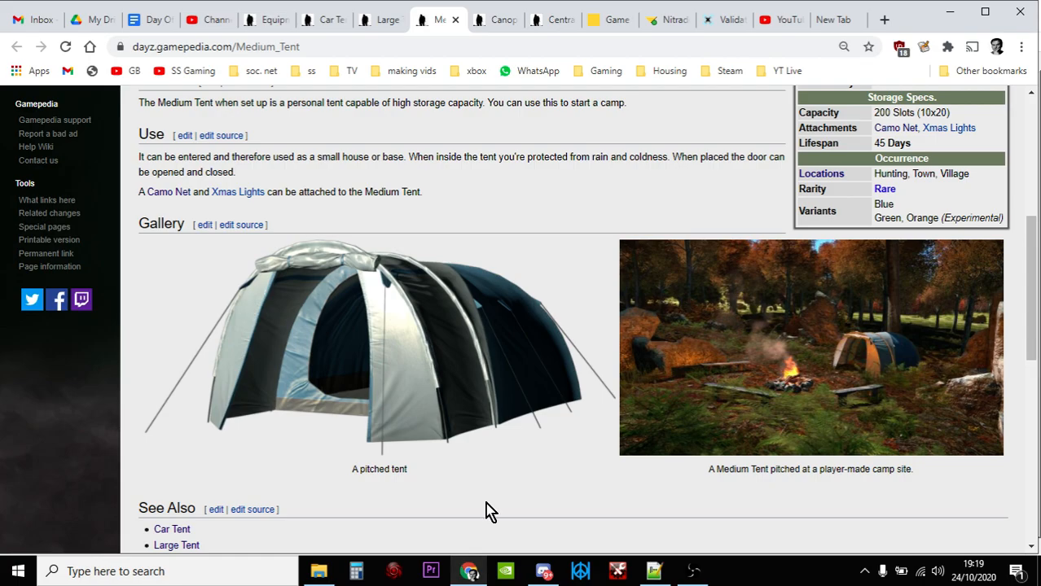
- Switch to the Central Loot Economy wiki page with the location tag table
click(554, 20)
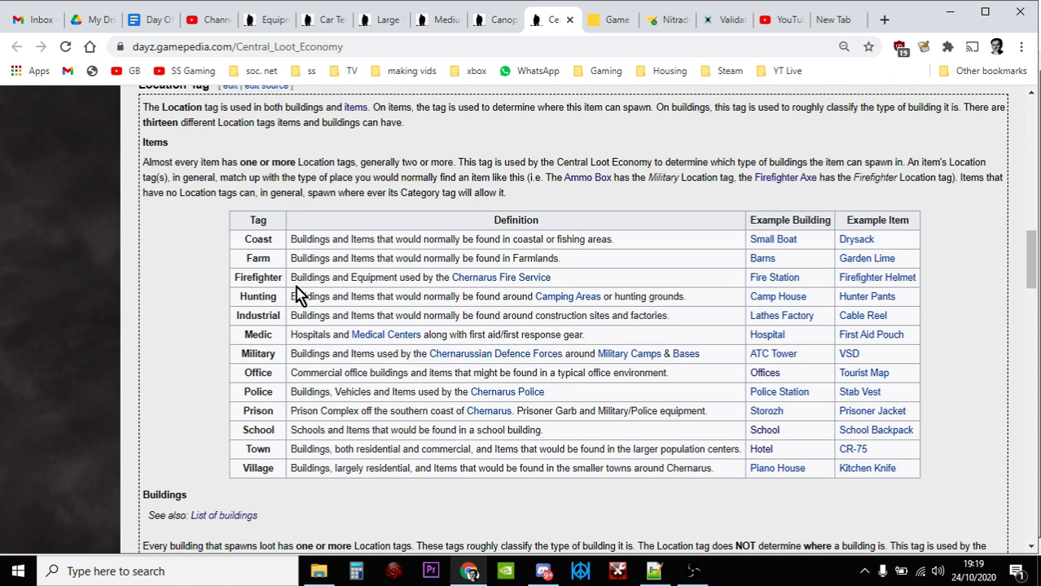
mouse_move(622, 547)
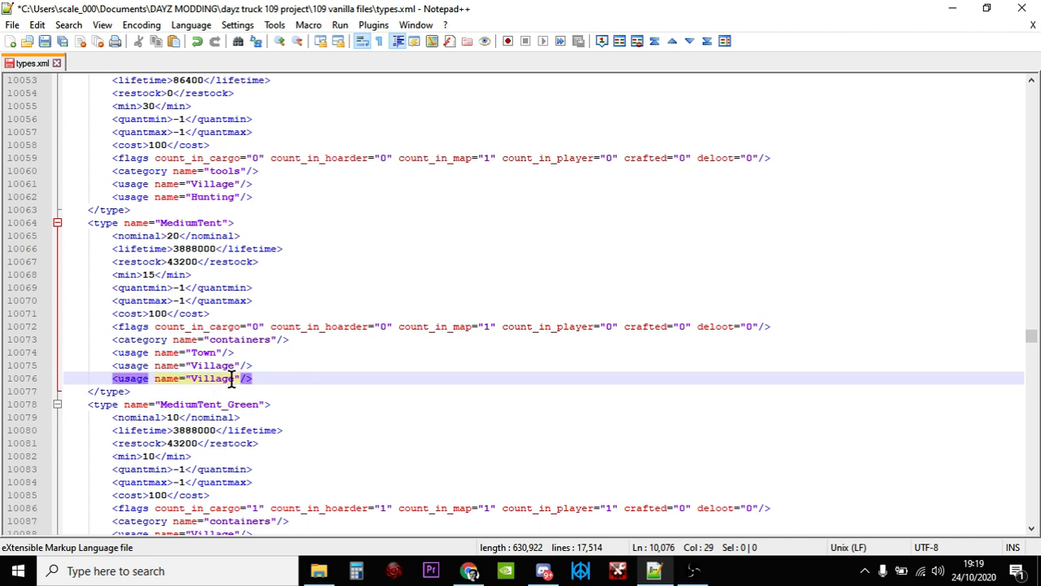
- Rename the duplicated Village usage line to Hunting for MediumTent
key(Delete)
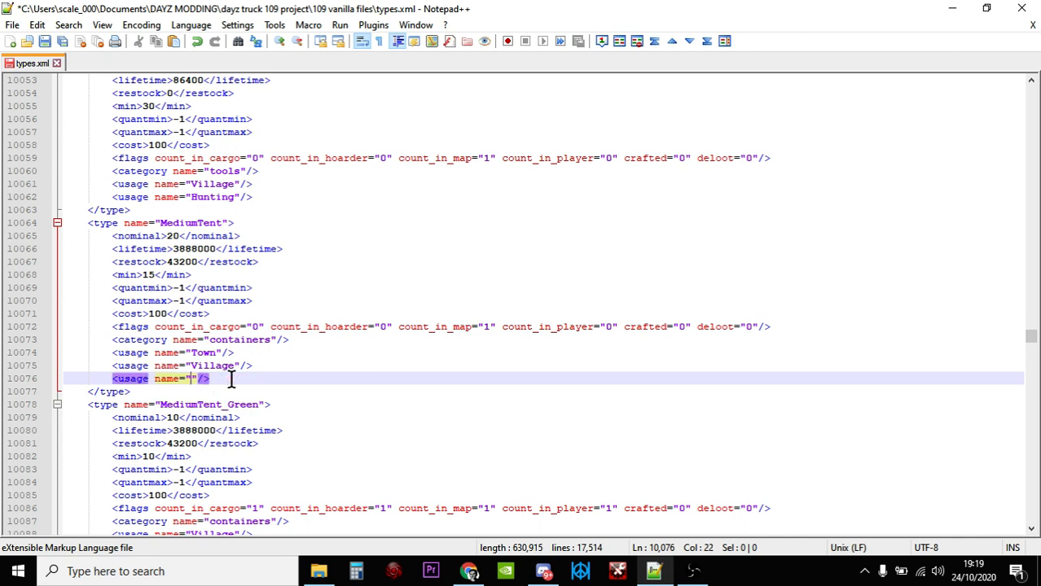
text(Hunting)
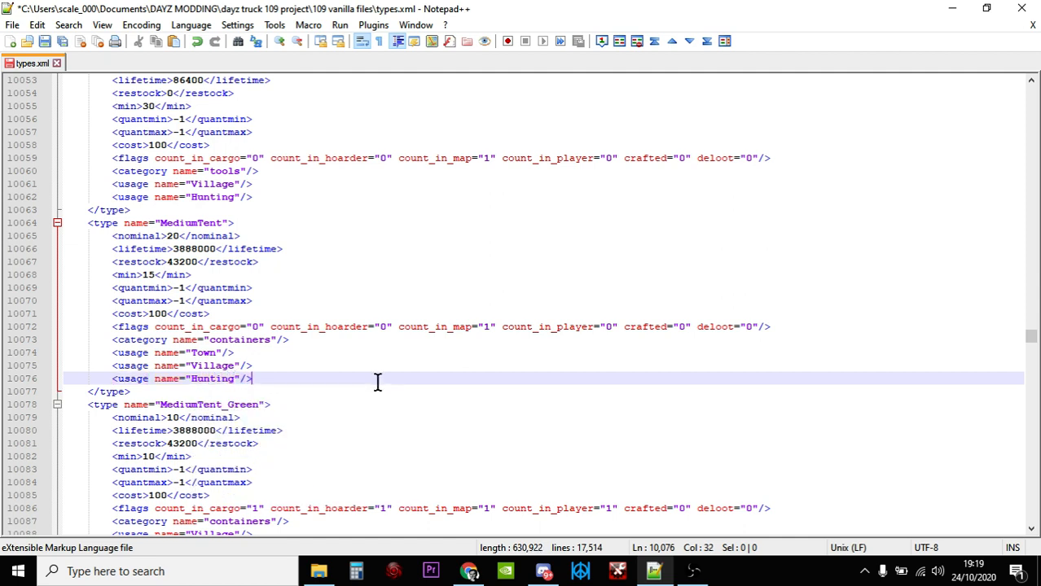
mouse_move(370, 359)
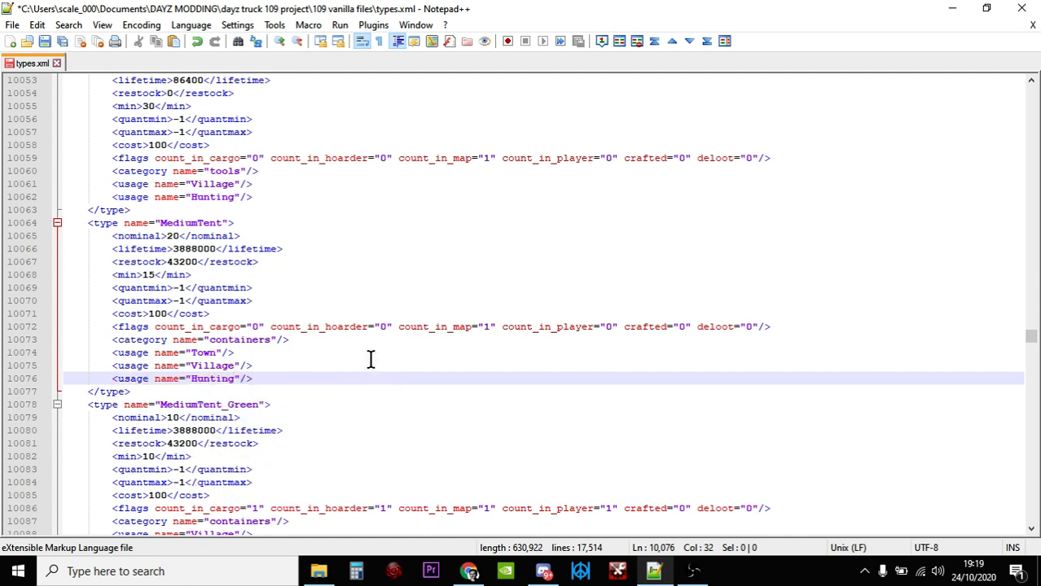
mouse_move(368, 360)
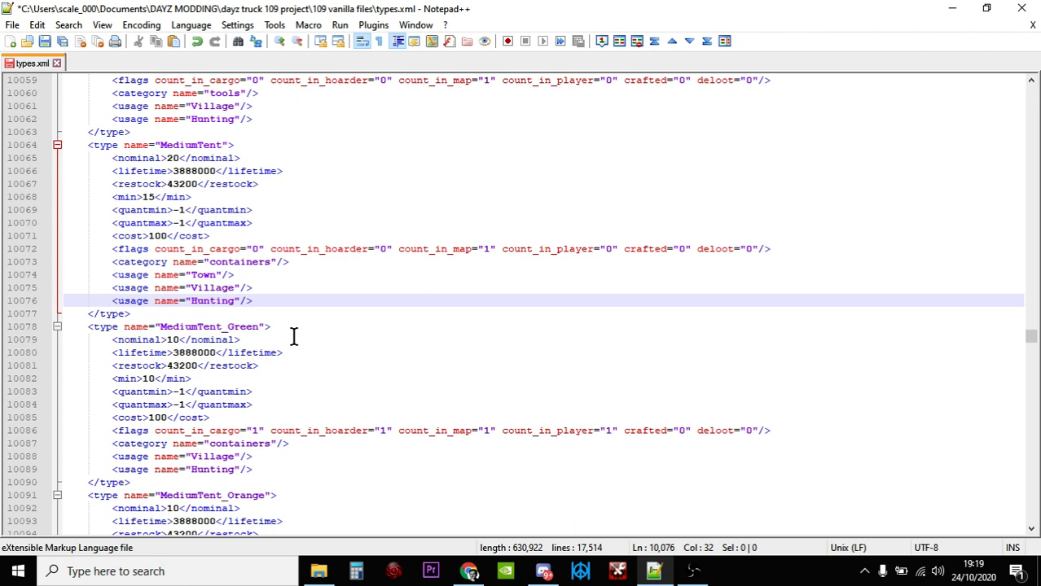
- Scroll through the MediumTent_Green block to check its nominal, min and count flags
scroll(down, 3)
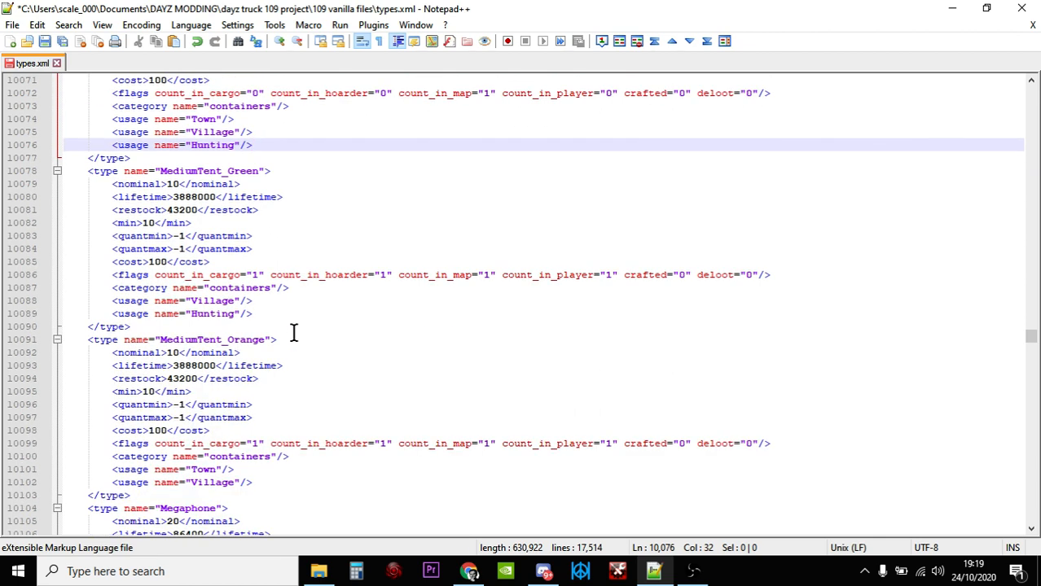
scroll(down, 3)
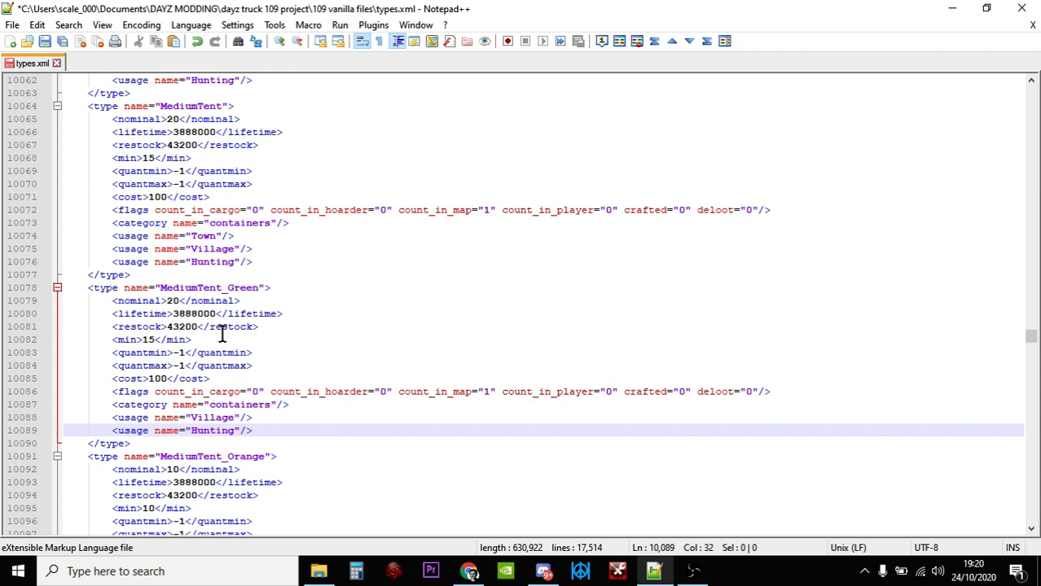
scroll(down, 3)
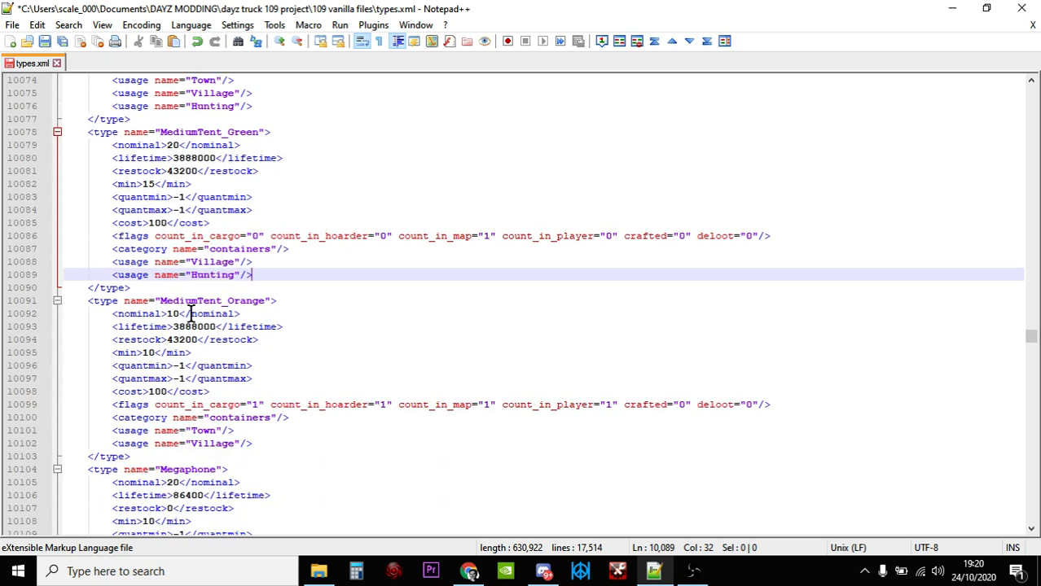
scroll(up, 3)
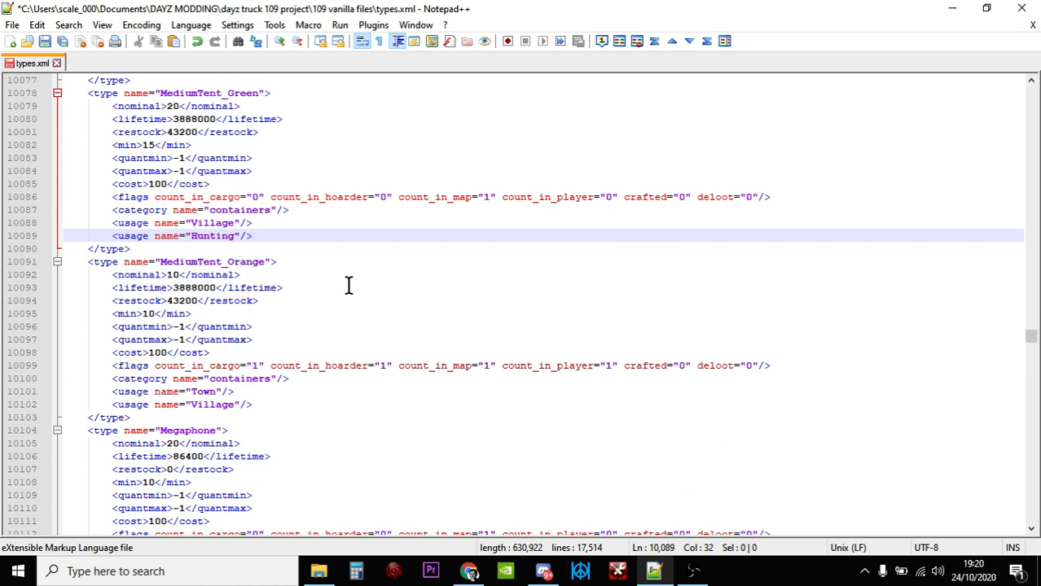
- Use Find Next to jump past MediumTent_Orange to the PartyTent_Blue entry
key(ctrl+f)
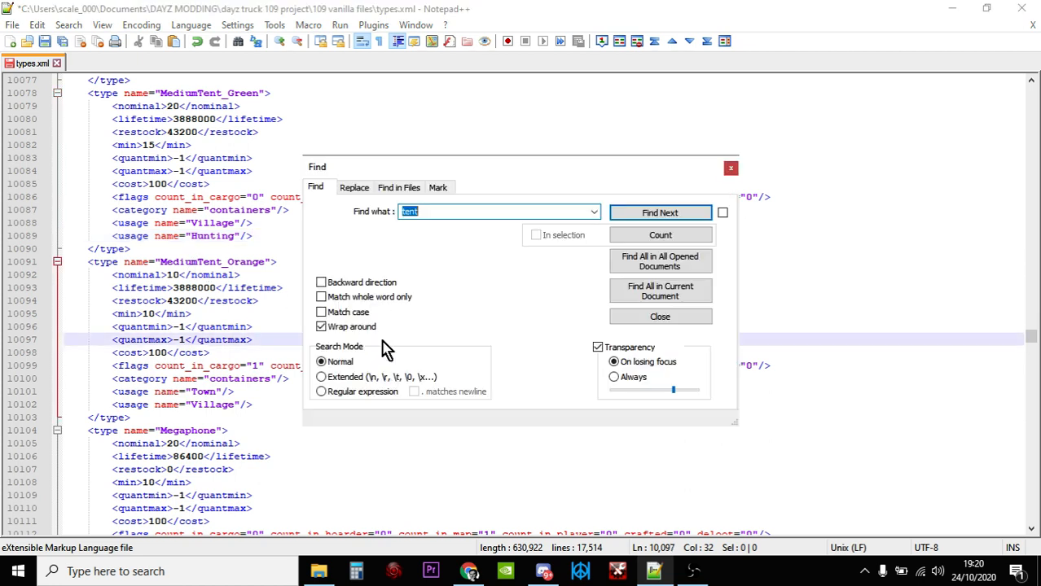
click(659, 212)
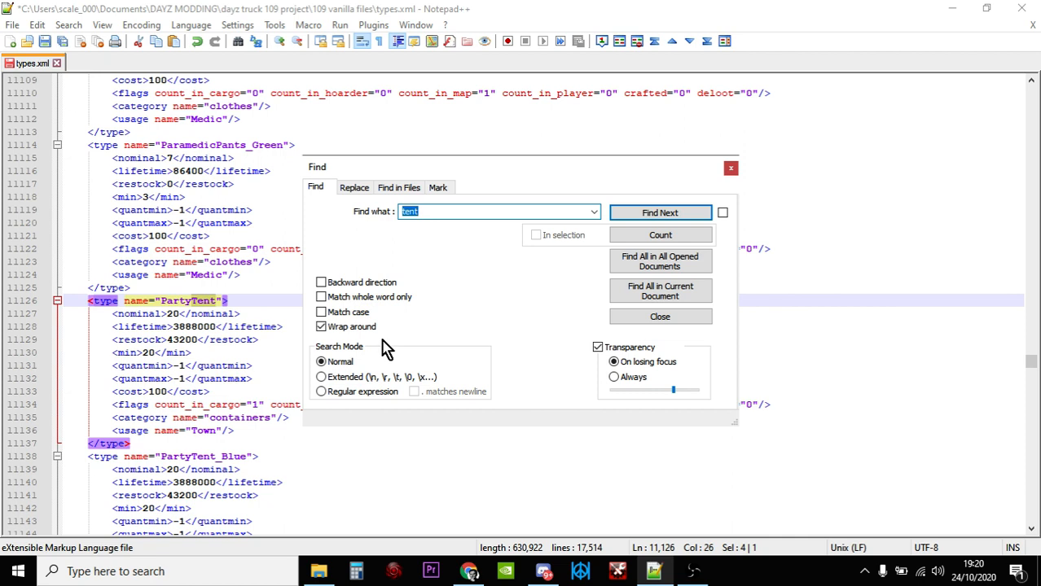
click(659, 316)
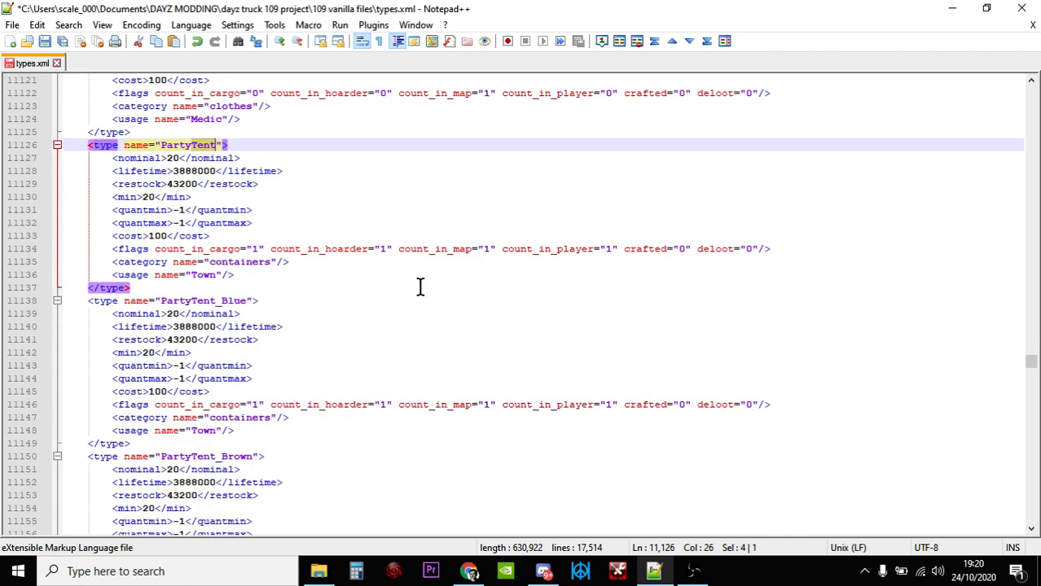
scroll(down, 3)
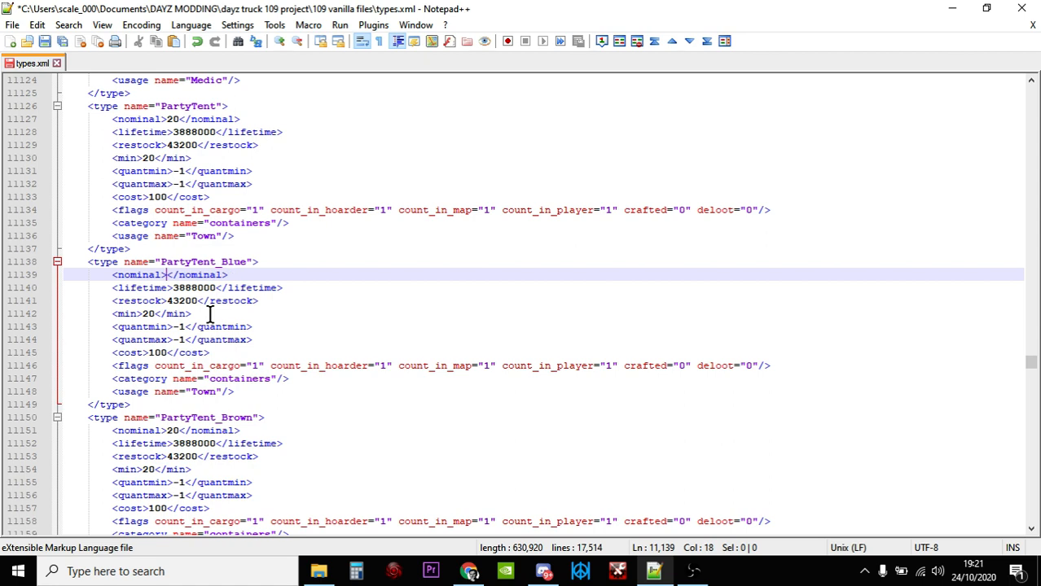
- Enter nominal 30 and min 25 for PartyTent_Blue and review its cargo, hoarder and player flags
text(30)
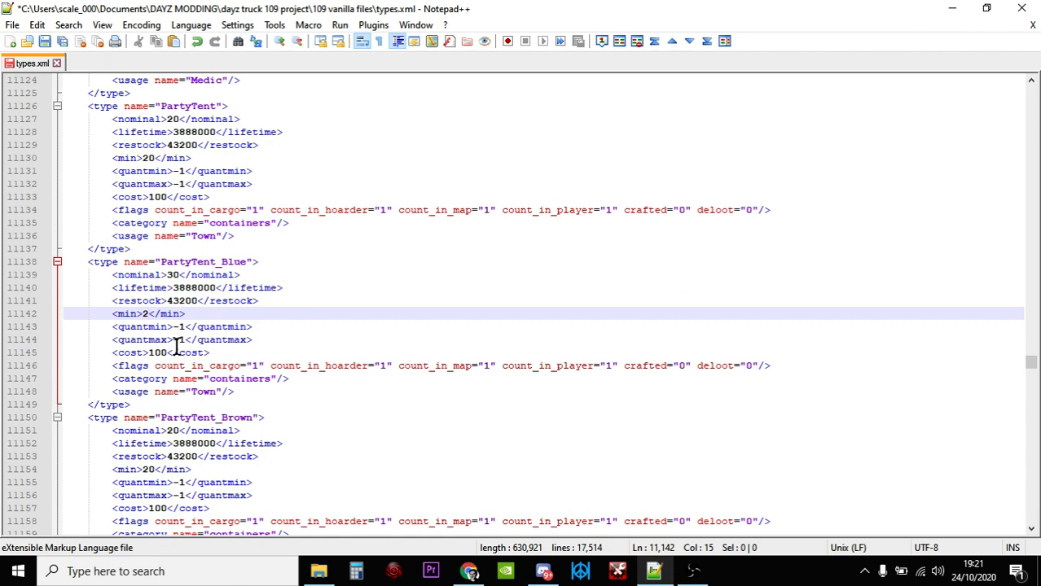
text(5)
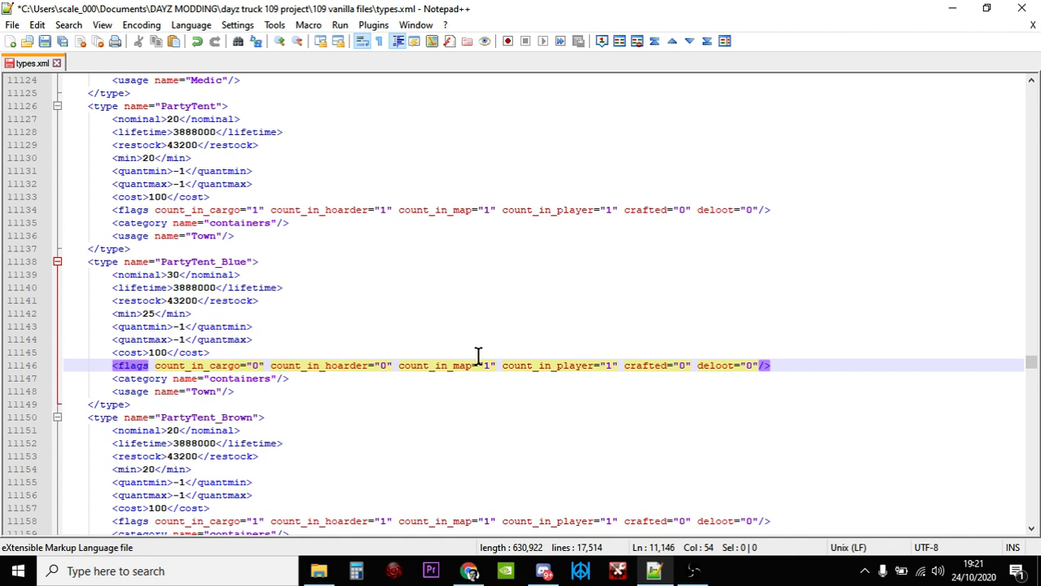
click(209, 352)
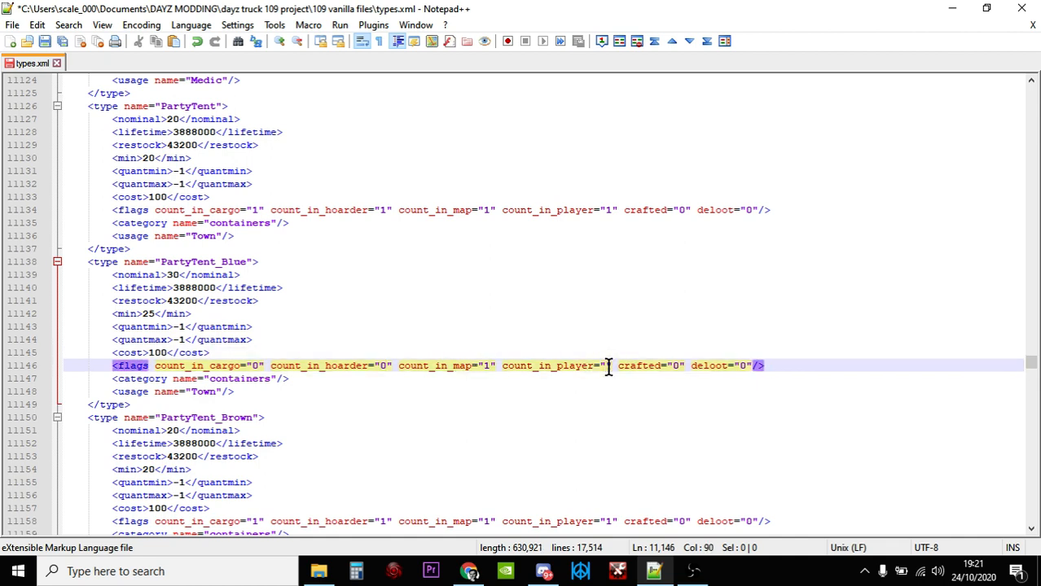
click(583, 312)
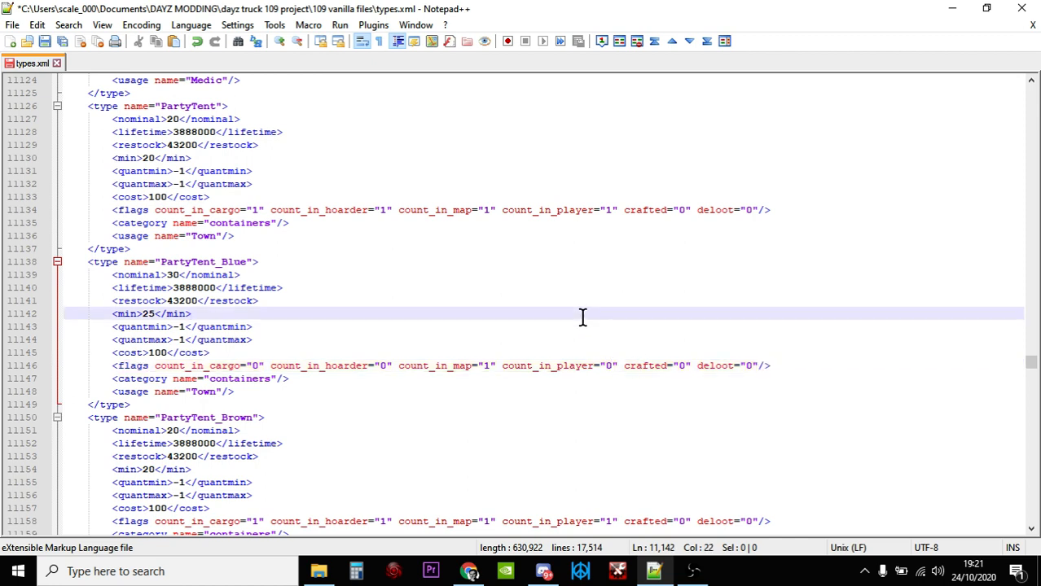
click(193, 313)
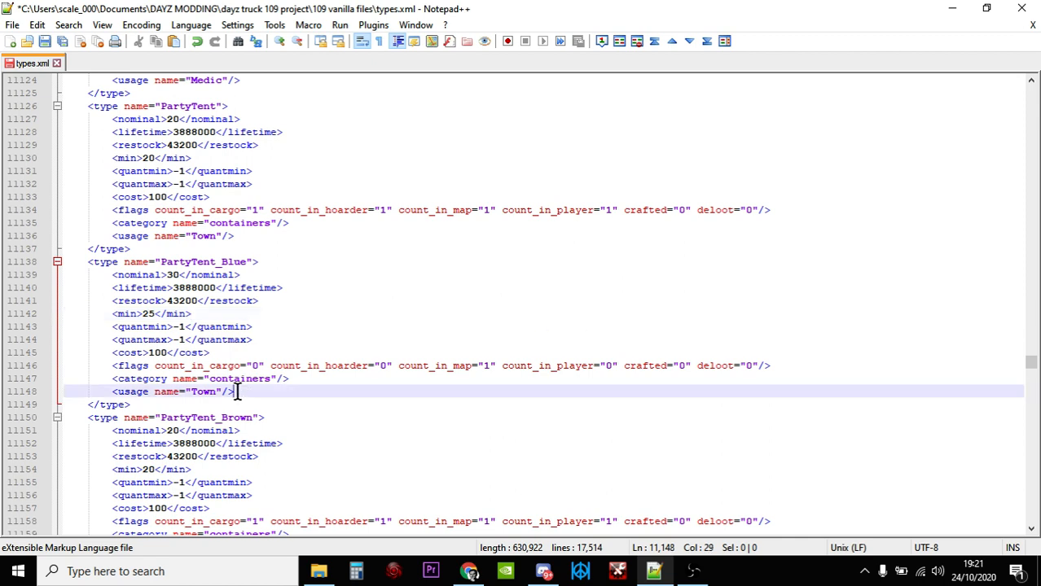
scroll(down, 3)
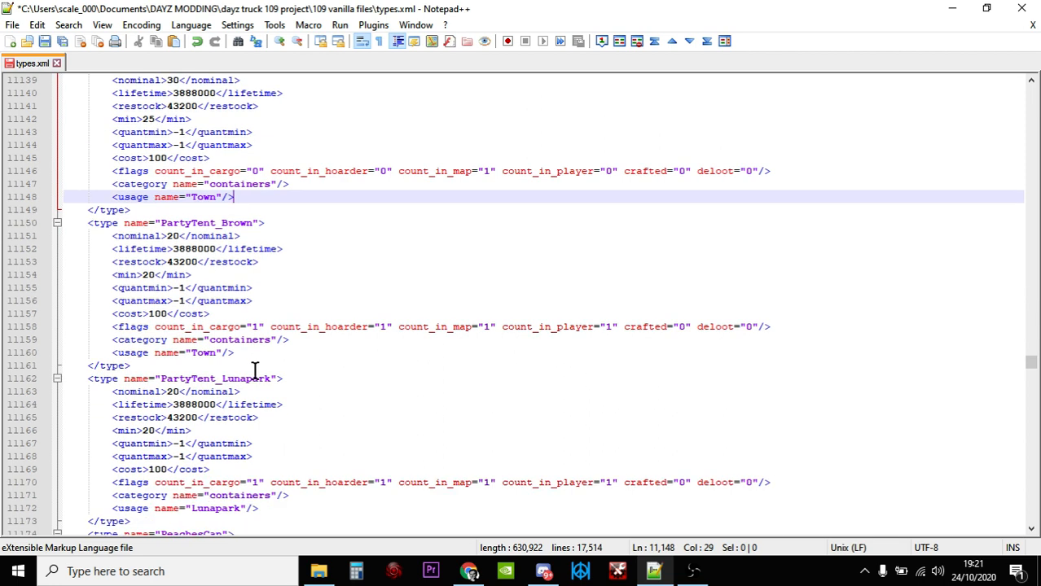
scroll(down, 3)
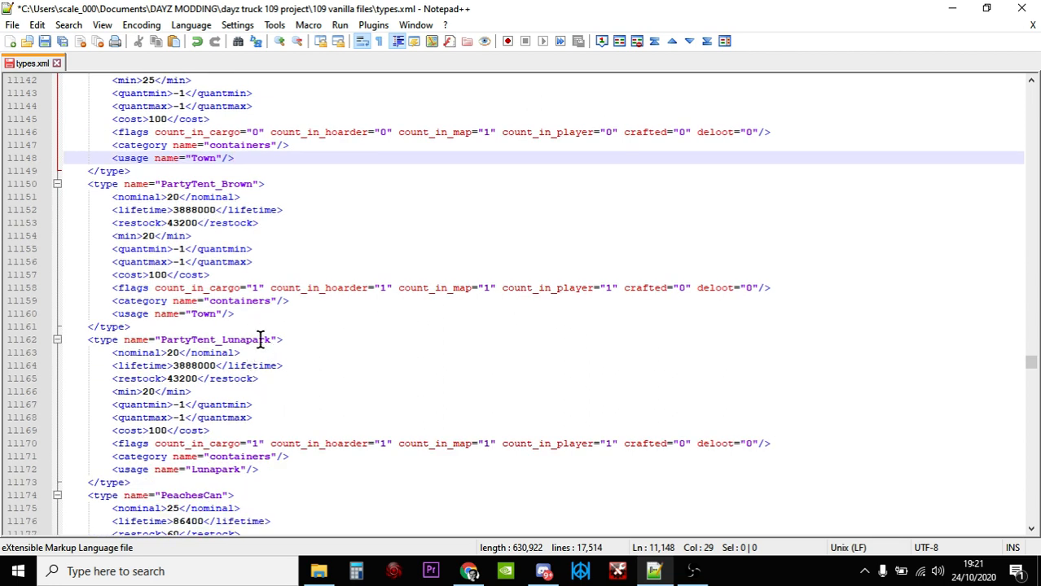
mouse_move(280, 472)
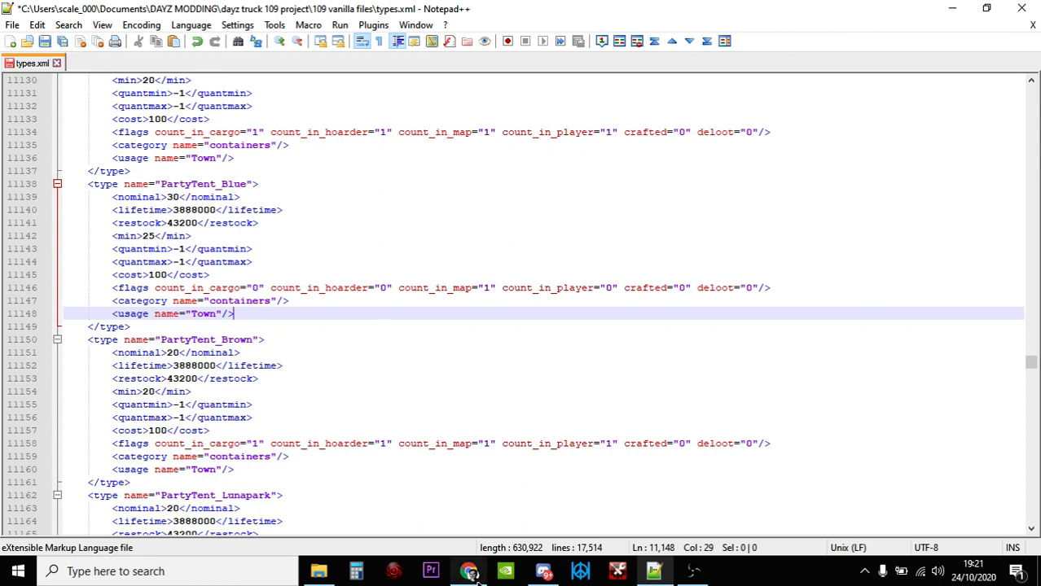
- Show the xmlvalidation.com paste box, then return to the Nitrado db folder listing
click(469, 570)
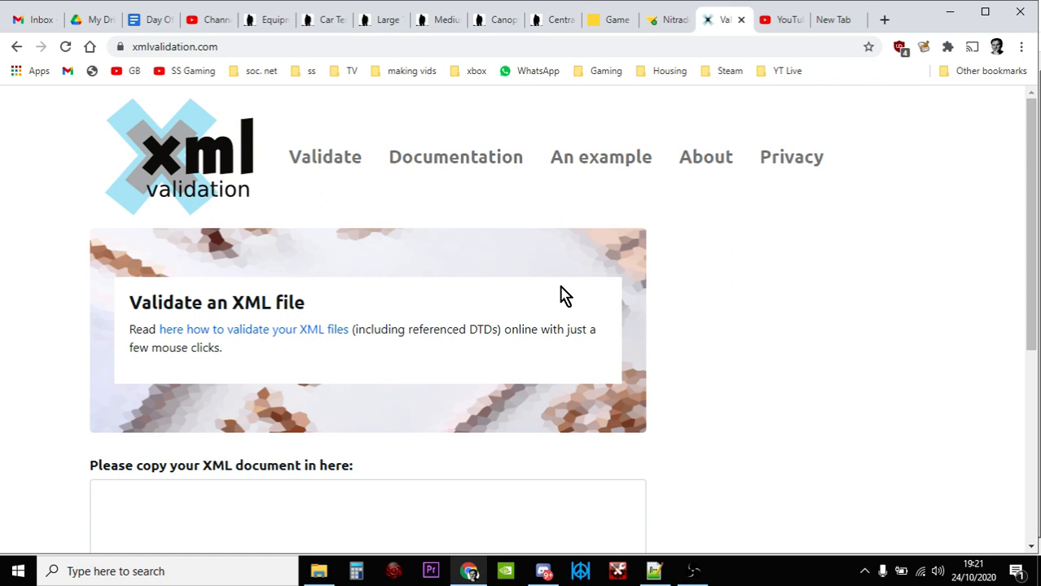
scroll(down, 3)
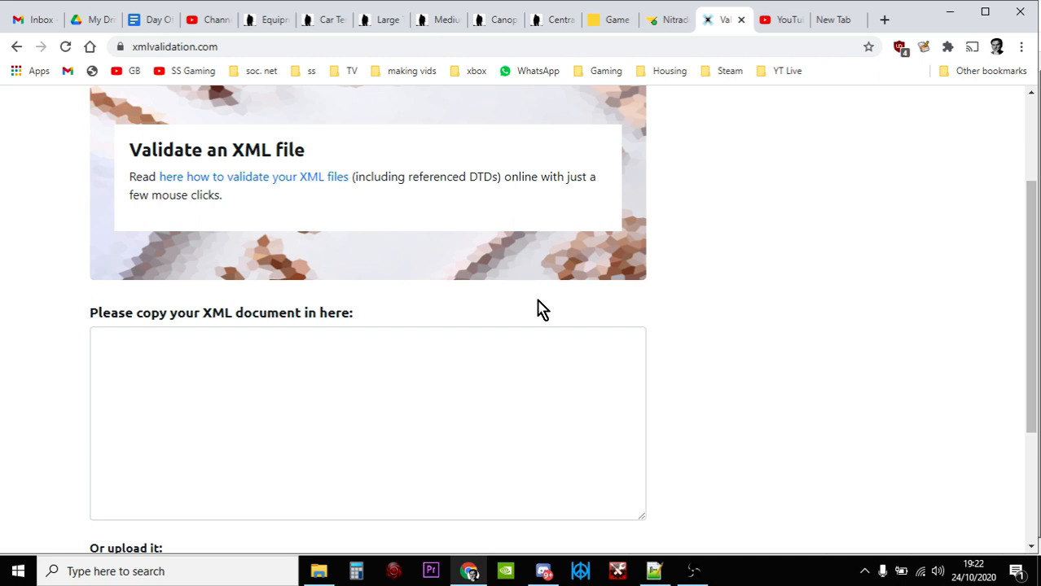
mouse_move(600, 41)
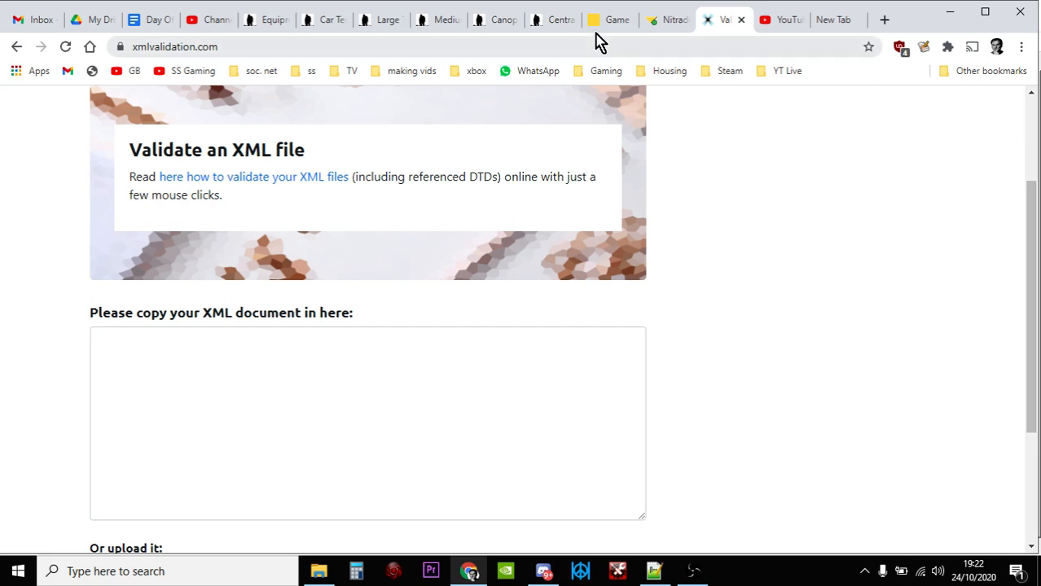
click(668, 19)
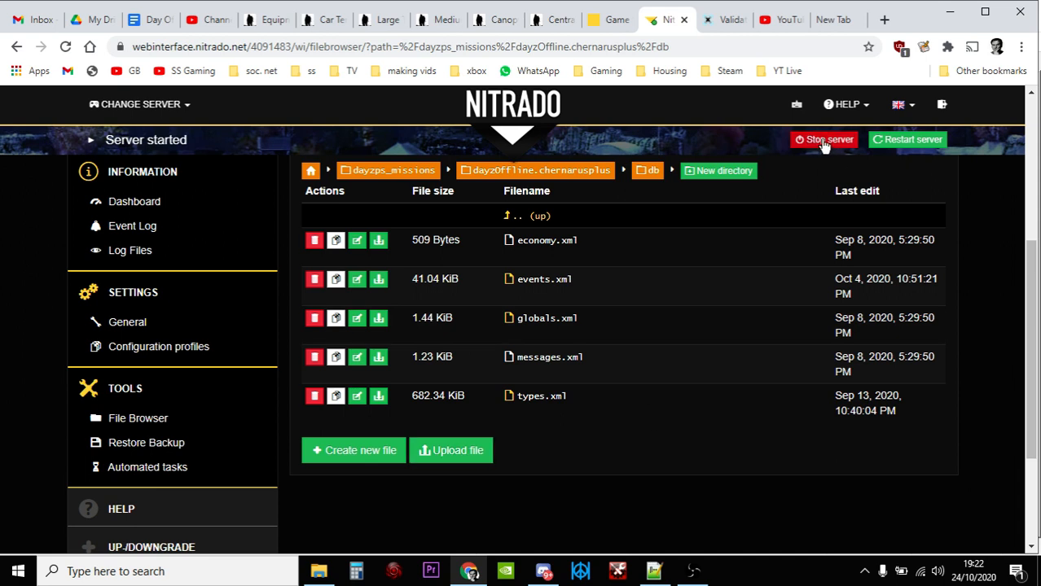
mouse_move(451, 450)
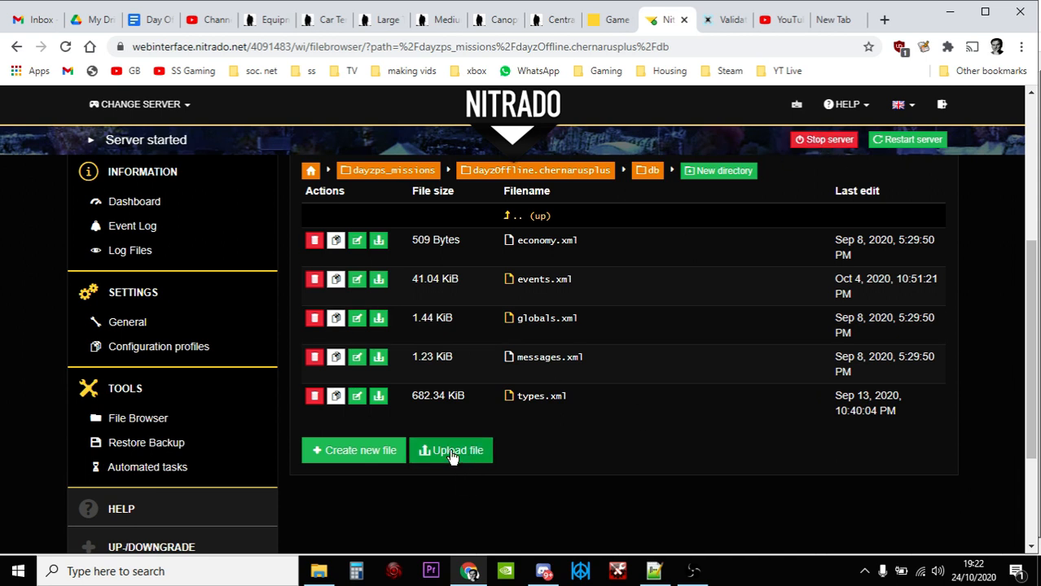
mouse_move(666, 269)
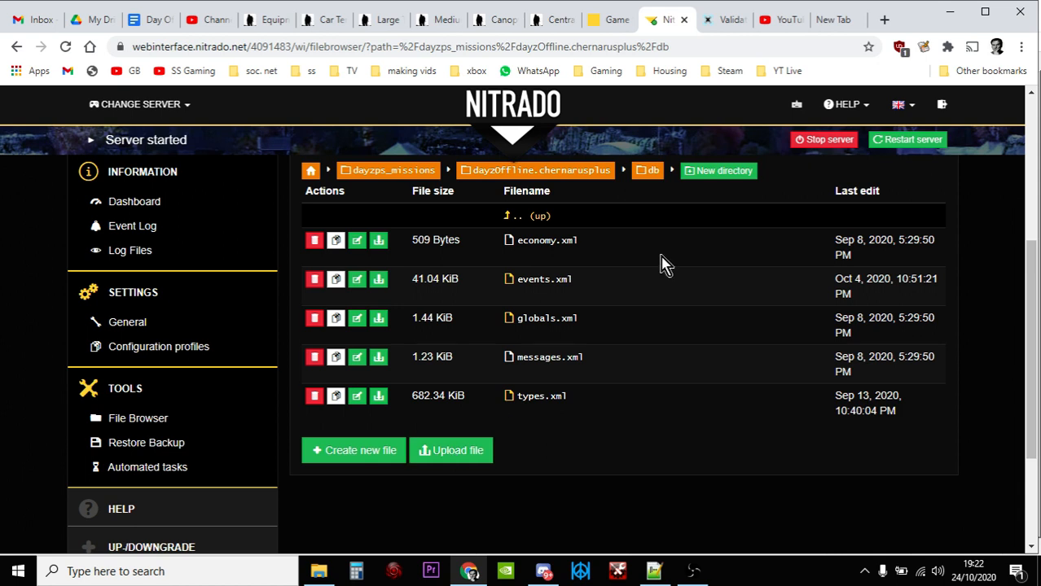
mouse_move(318, 24)
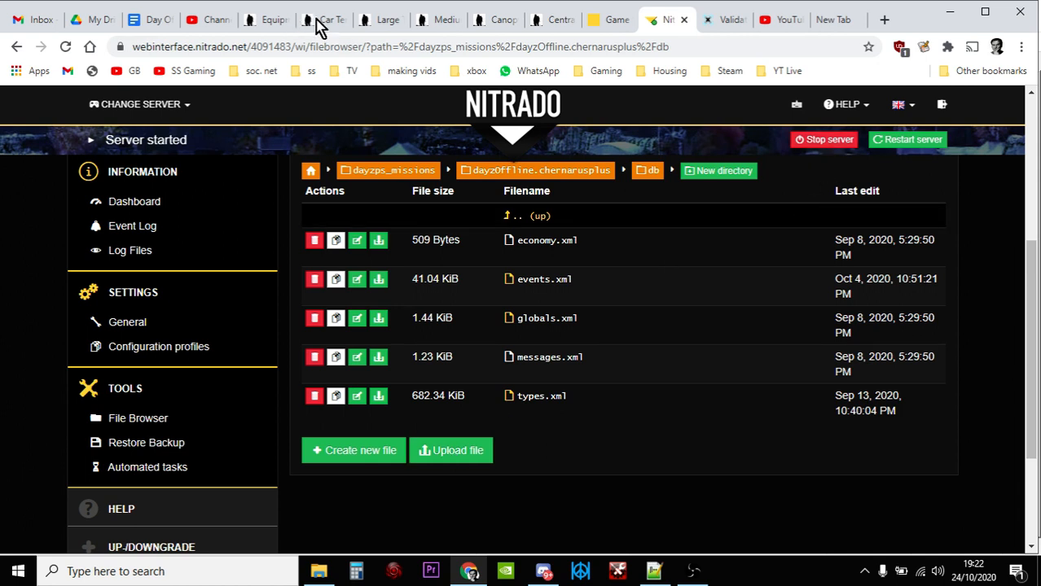
- Switch from Nitrado's db folder to the DayZ wiki Equipment page
click(268, 19)
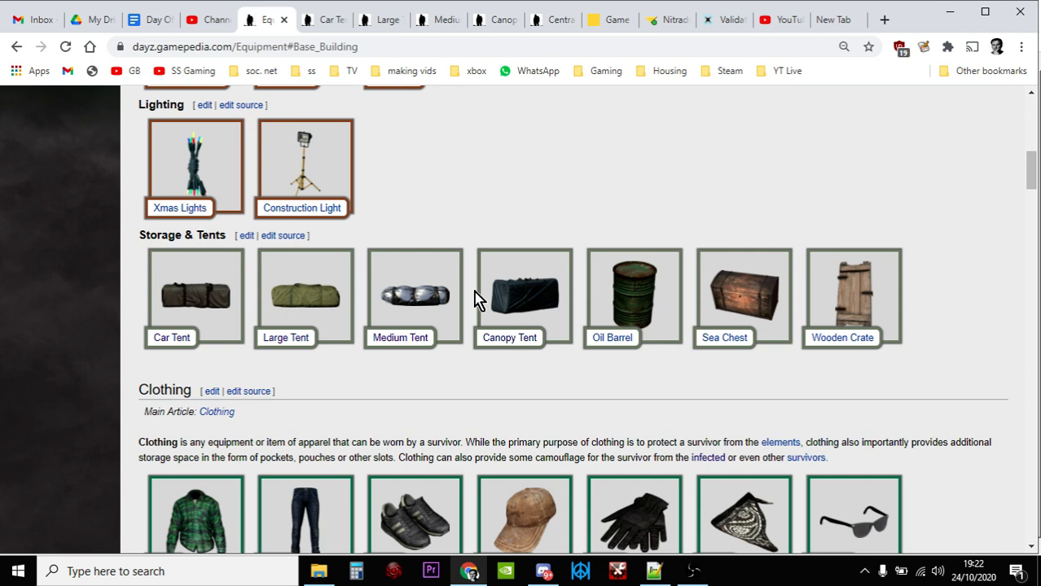
mouse_move(613, 313)
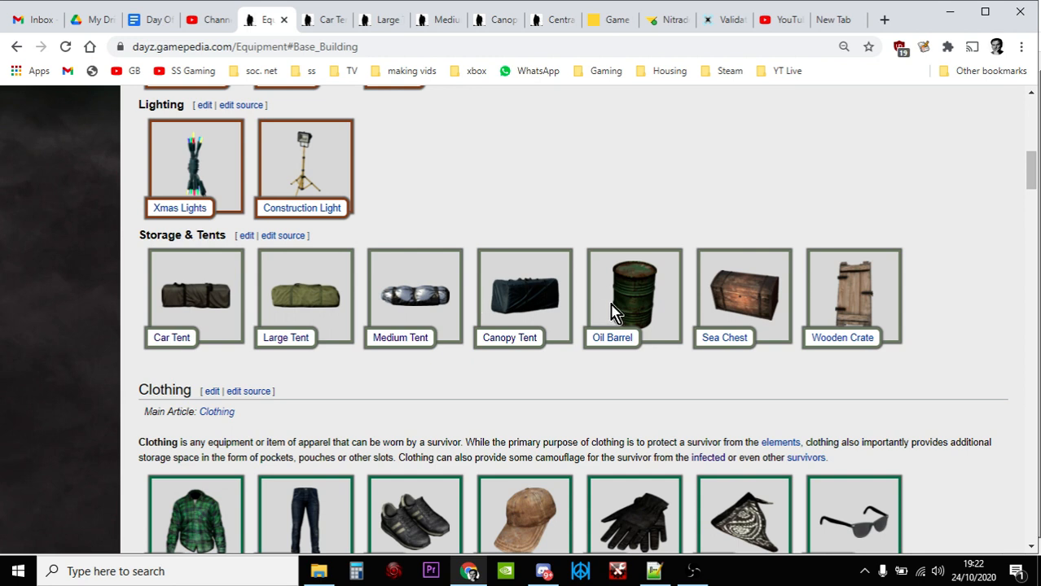